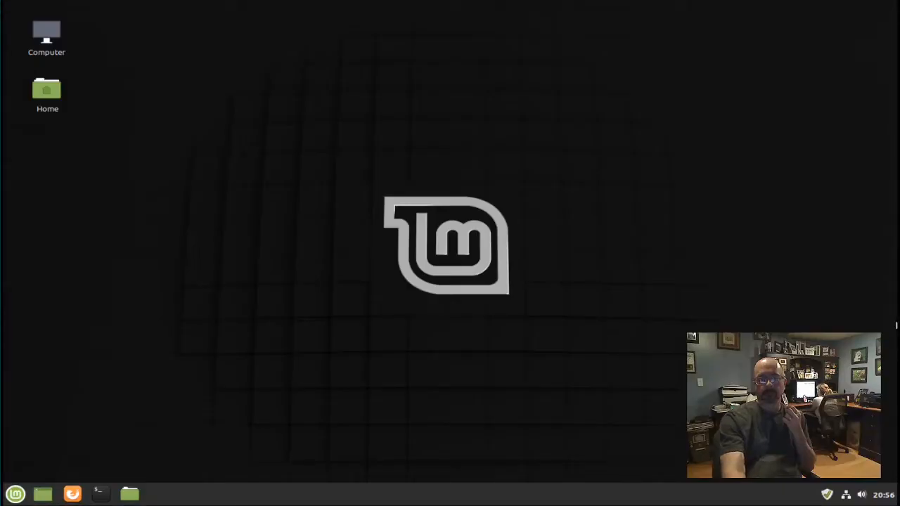
mouse_move(272, 421)
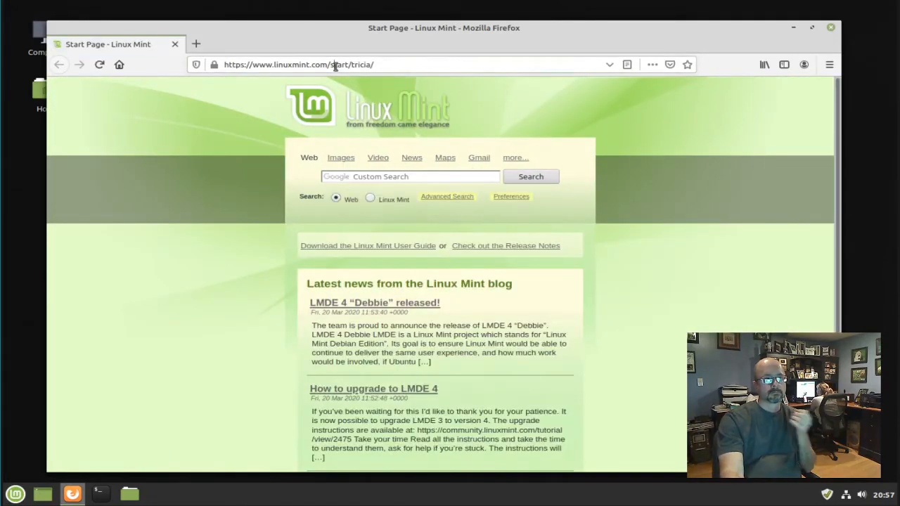
Load linux.palemoon.org/download/mainline from Firefox's address bar.
click(335, 64)
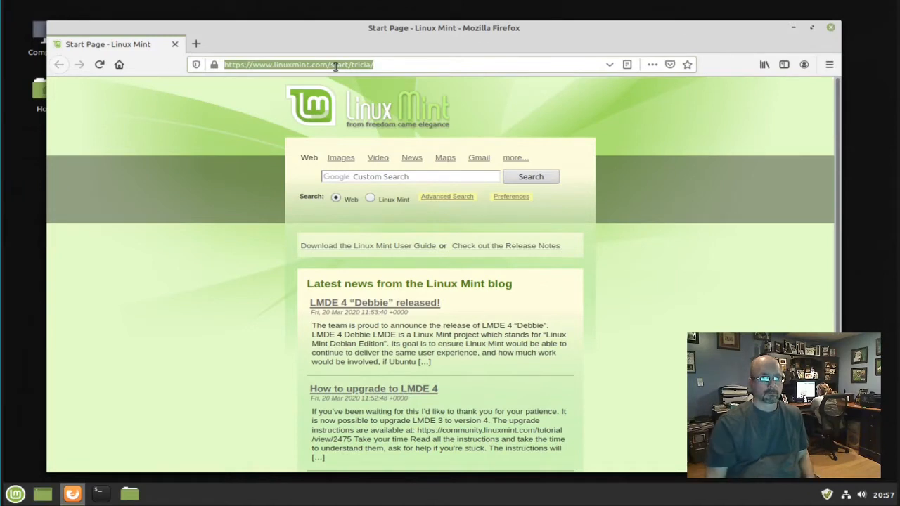
text(linux.p)
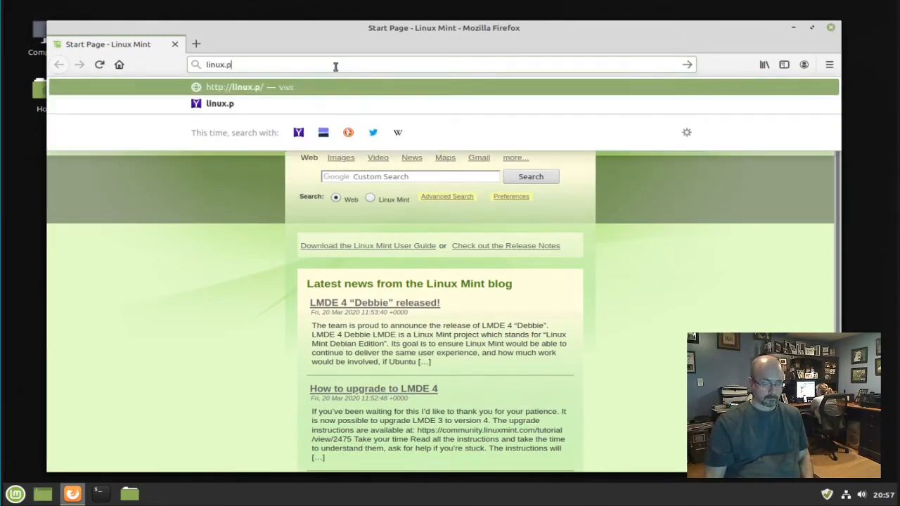
text(alemoon)
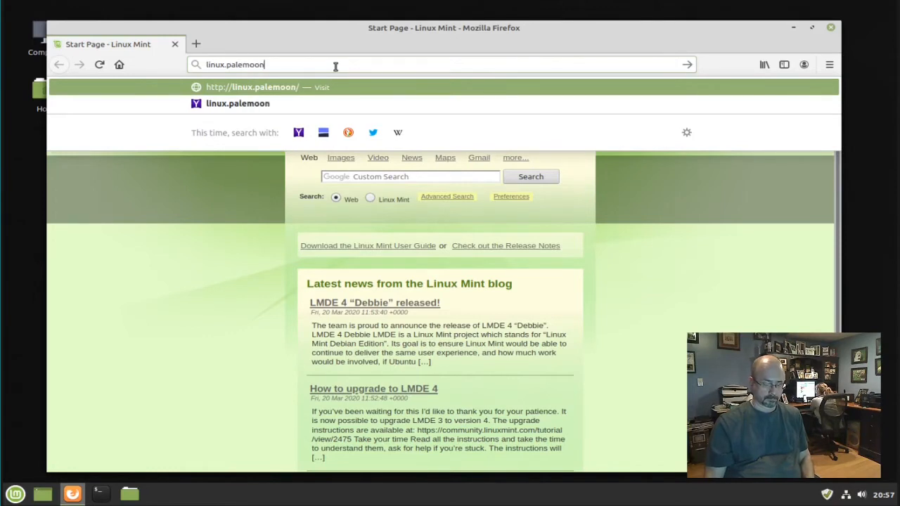
text(.org)
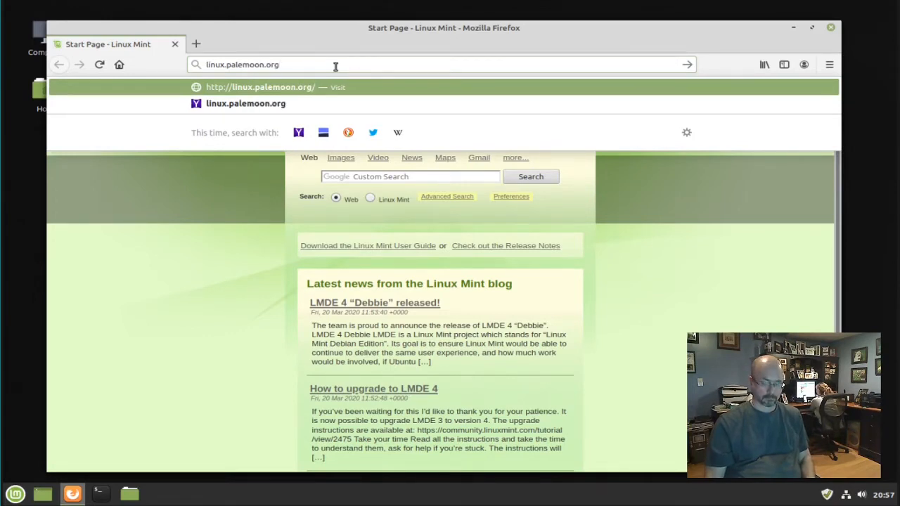
text(/downl)
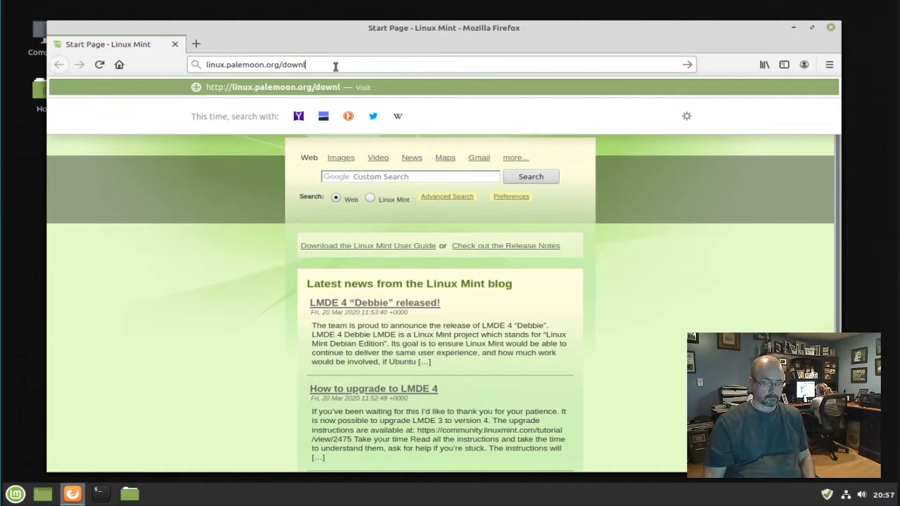
text(oad)
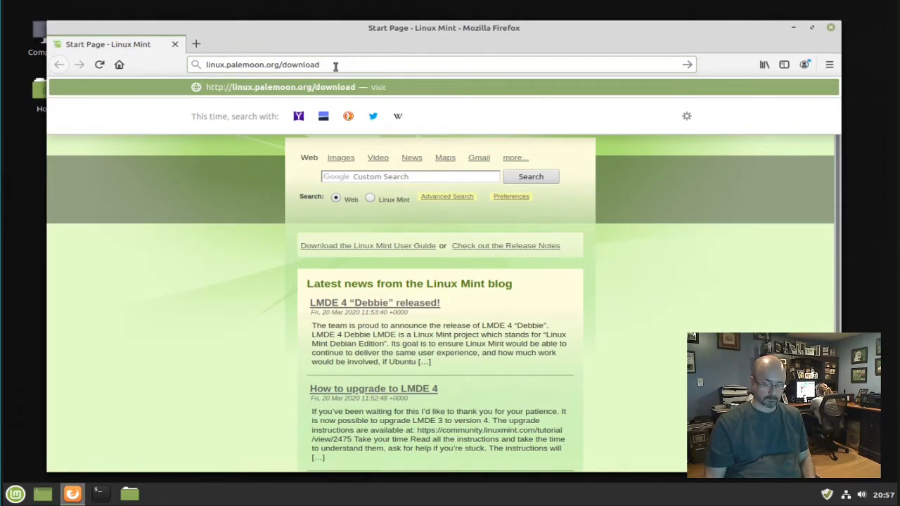
text(/mainli)
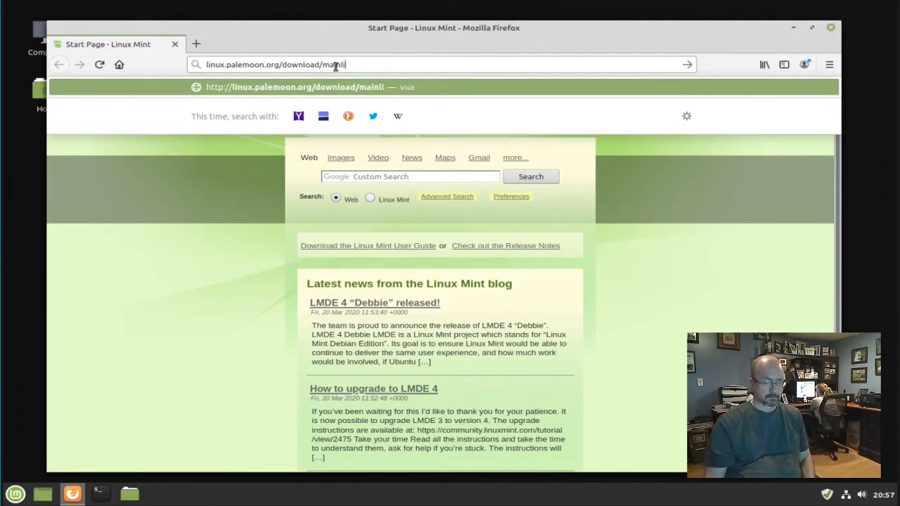
key(Return)
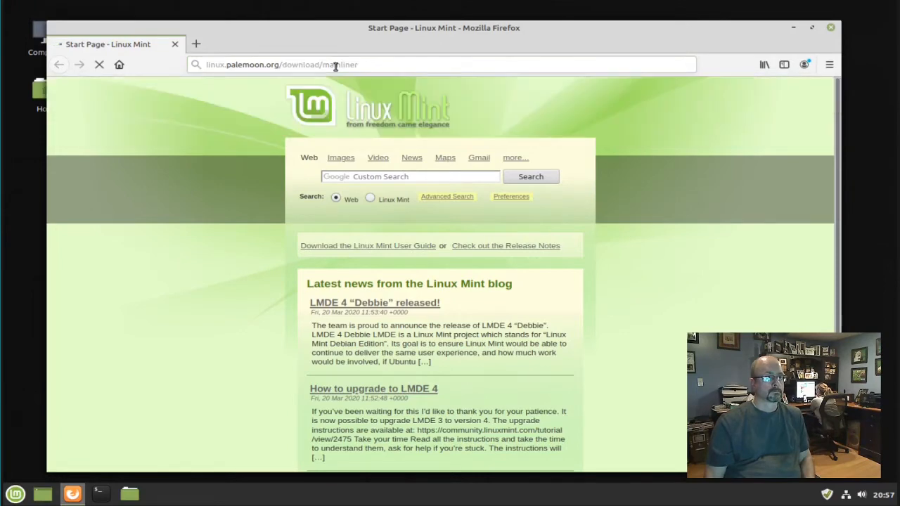
key(Return)
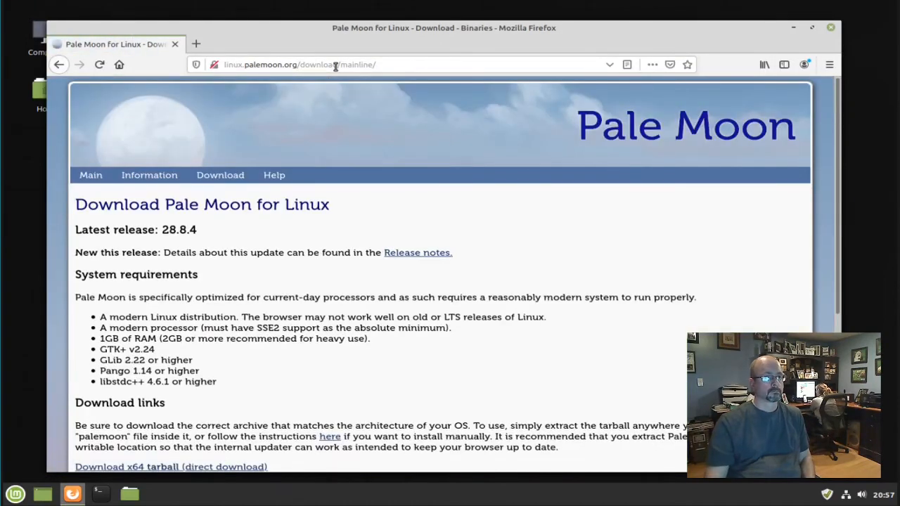
Save the Pale Moon 28.8.4 x64 tarball, verify it finished, and close Firefox.
scroll(down, 3)
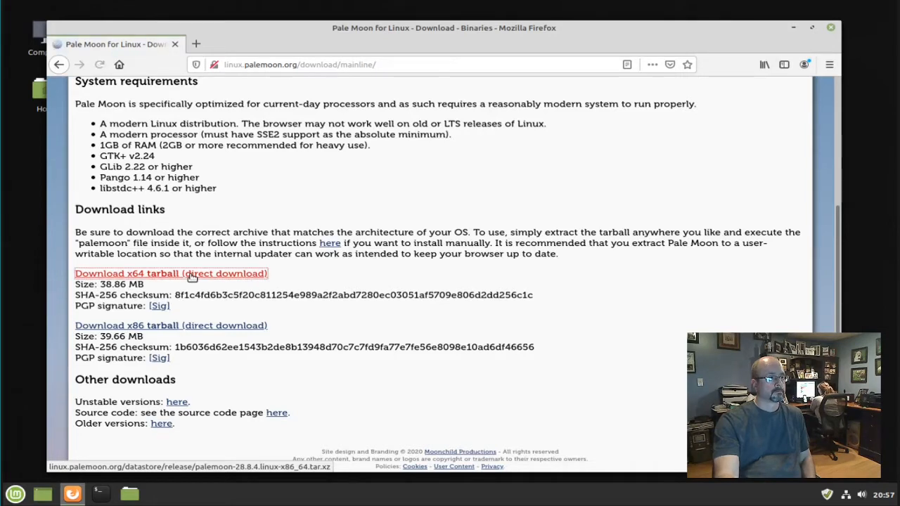
click(171, 274)
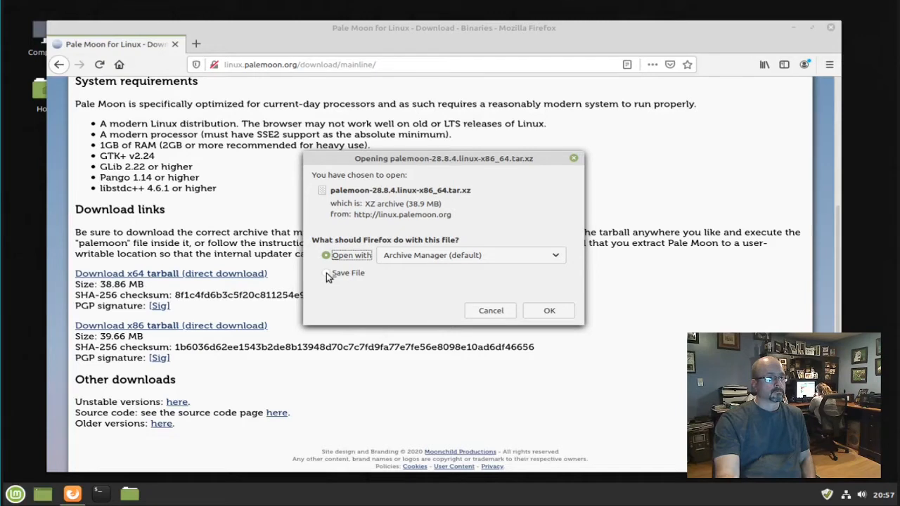
click(549, 310)
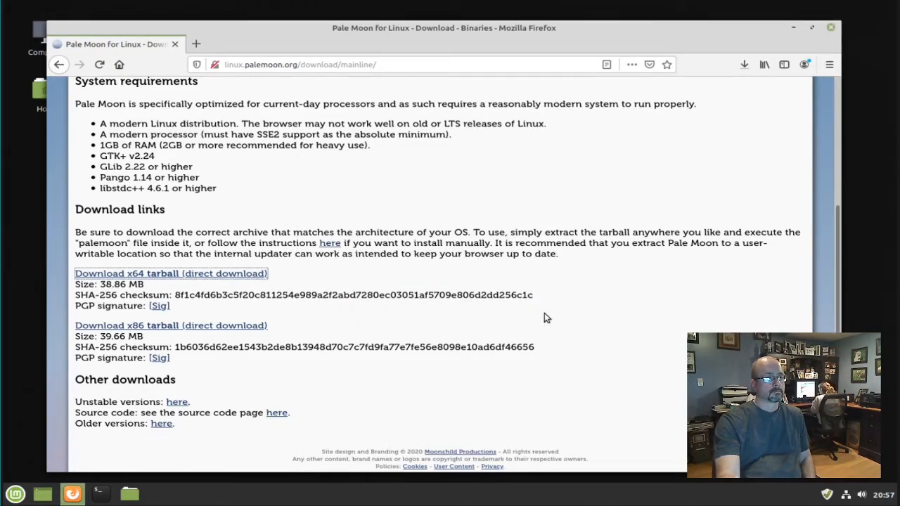
click(744, 64)
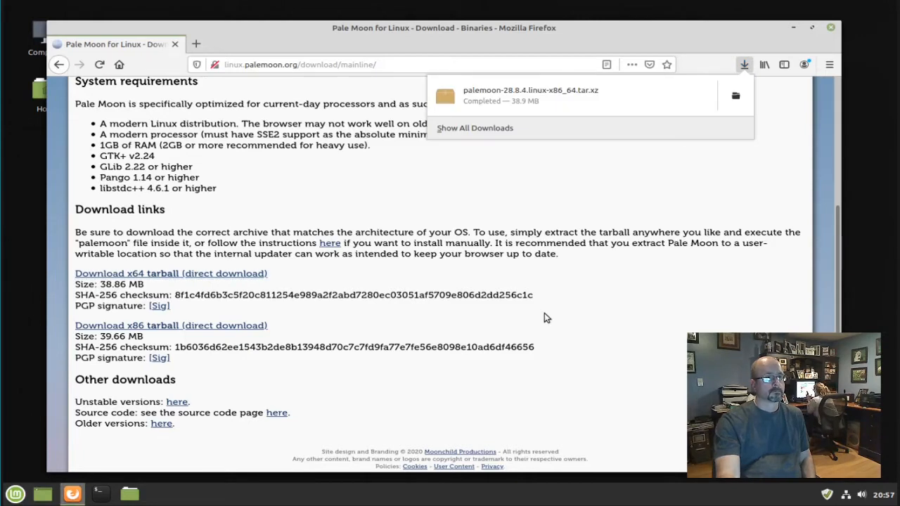
mouse_move(738, 97)
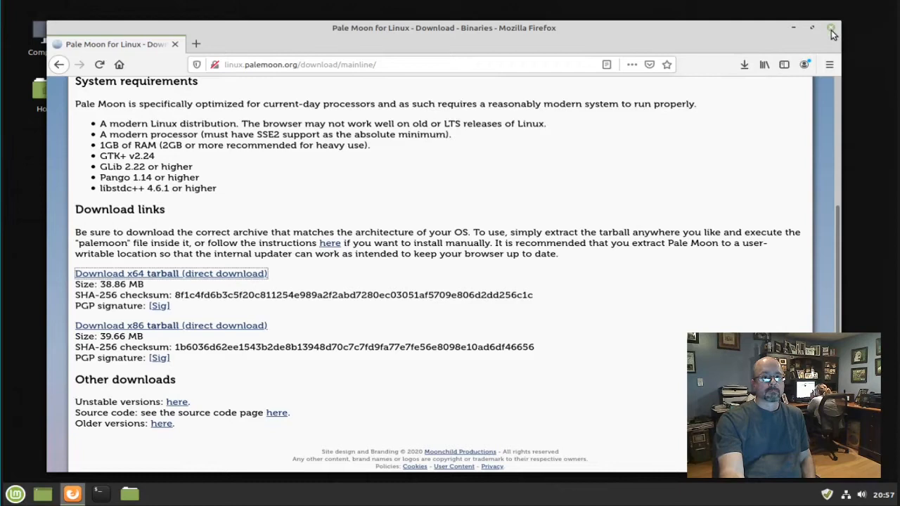
click(832, 28)
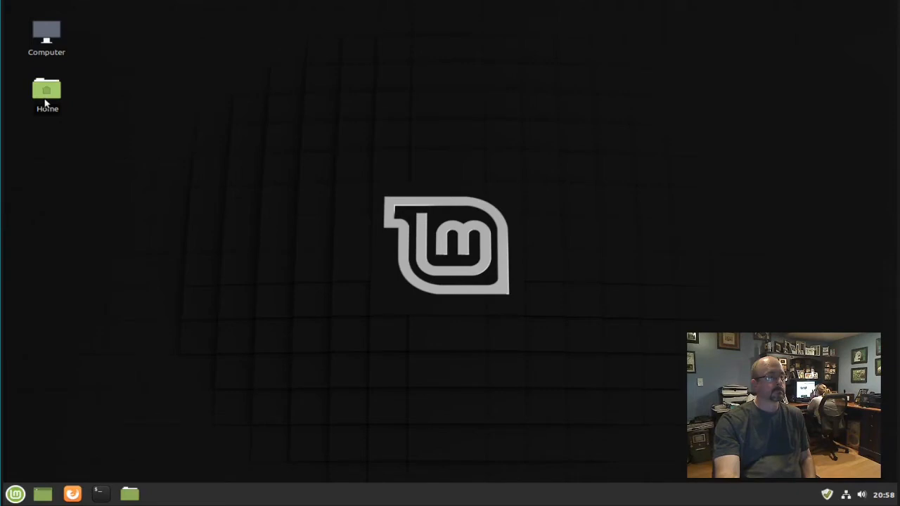
From Home, open Downloads and create a new folder beside the Pale Moon tarball.
double_click(46, 92)
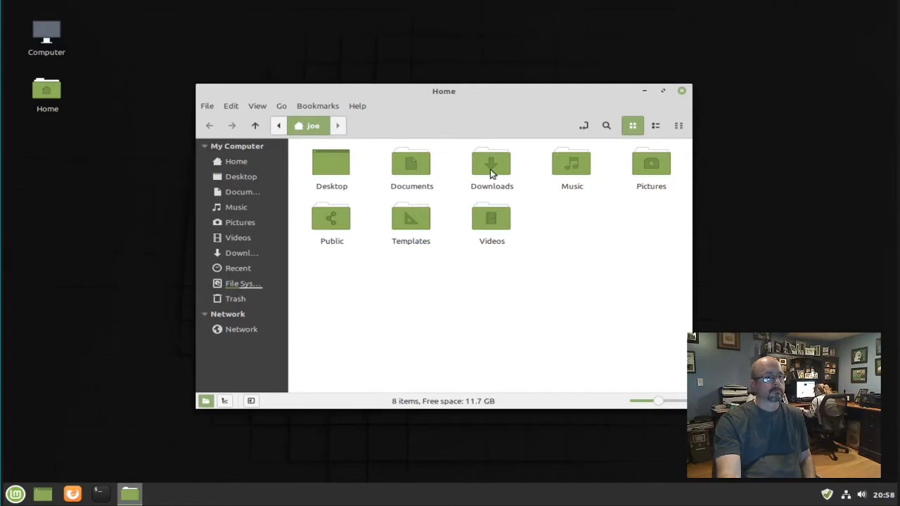
double_click(492, 166)
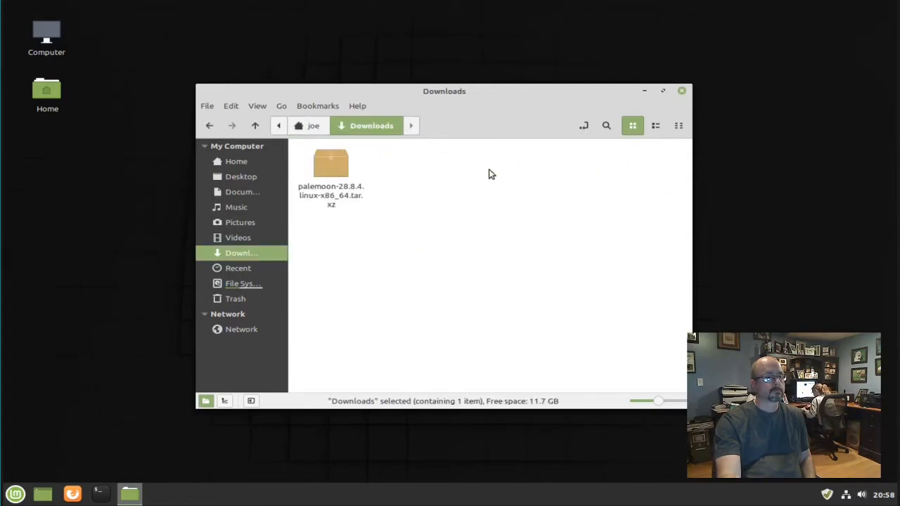
right_click(491, 174)
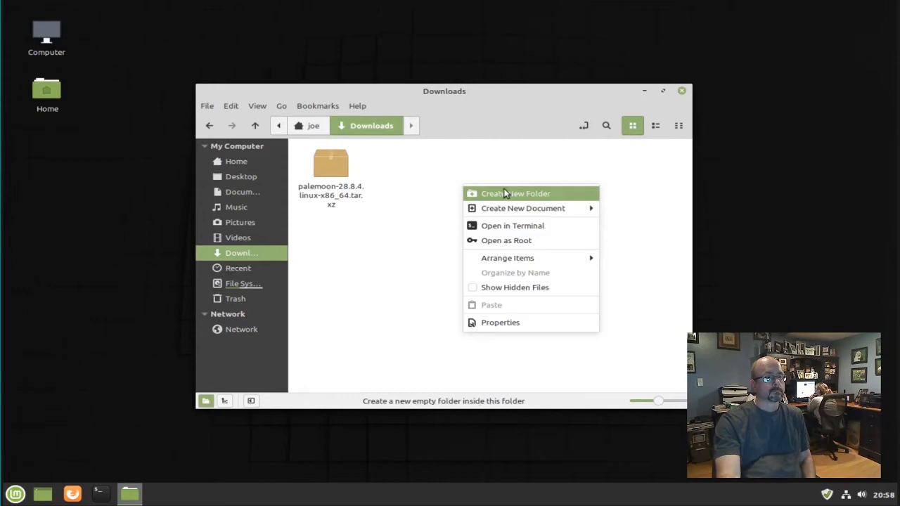
click(515, 193)
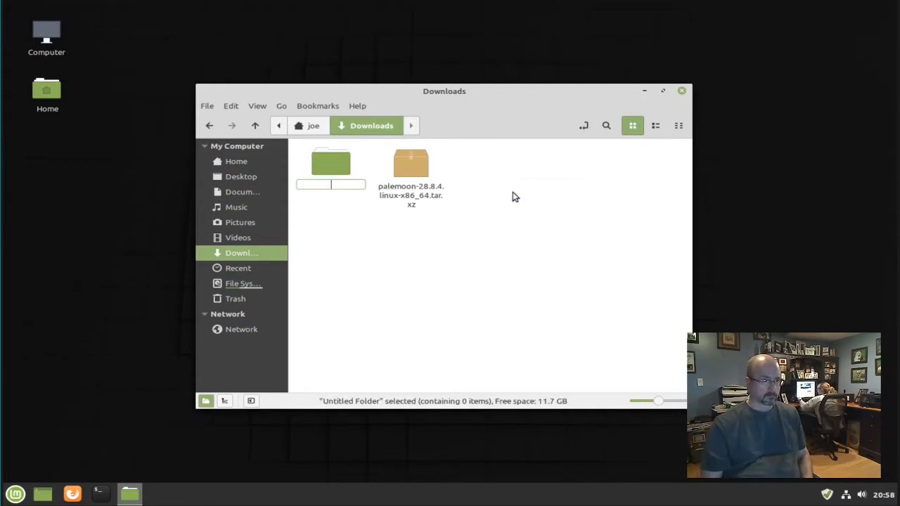
Name the folder 'palemoon' and extract the archive's palemoon folder in Archive Manager.
text(palemoon)
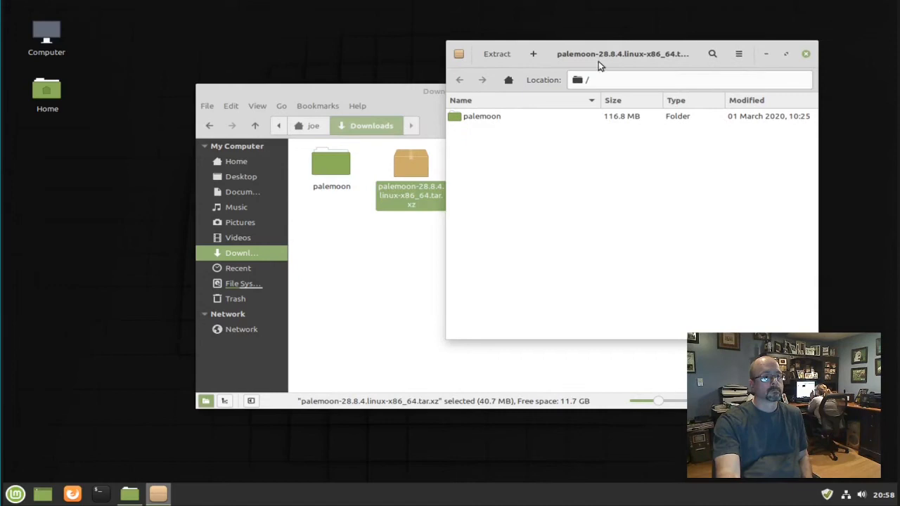
click(481, 116)
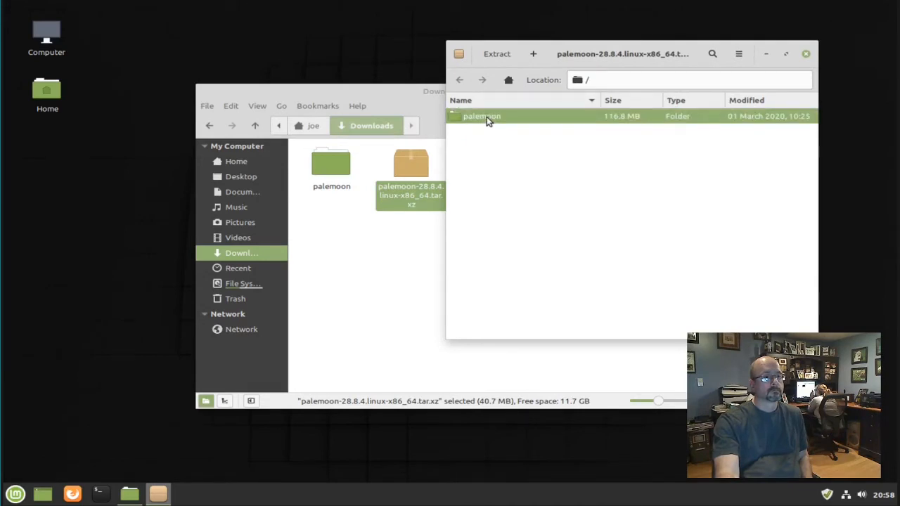
mouse_move(352, 244)
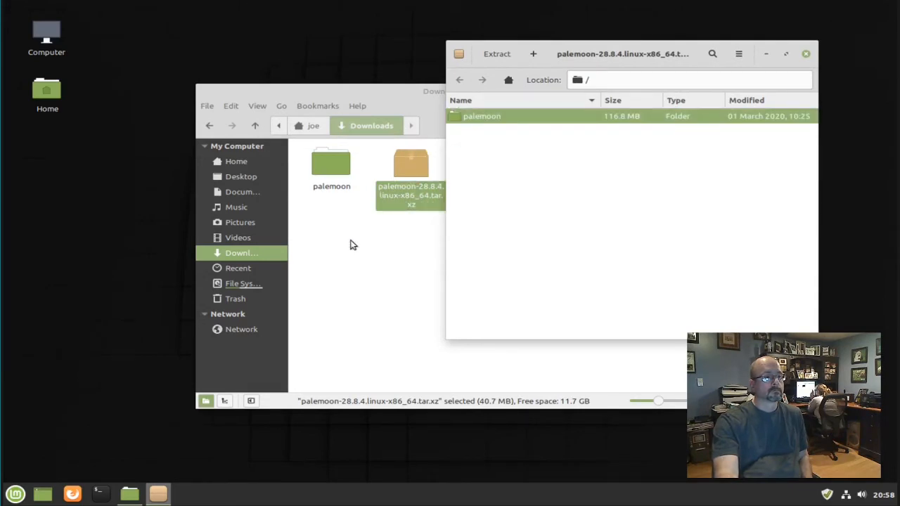
click(497, 53)
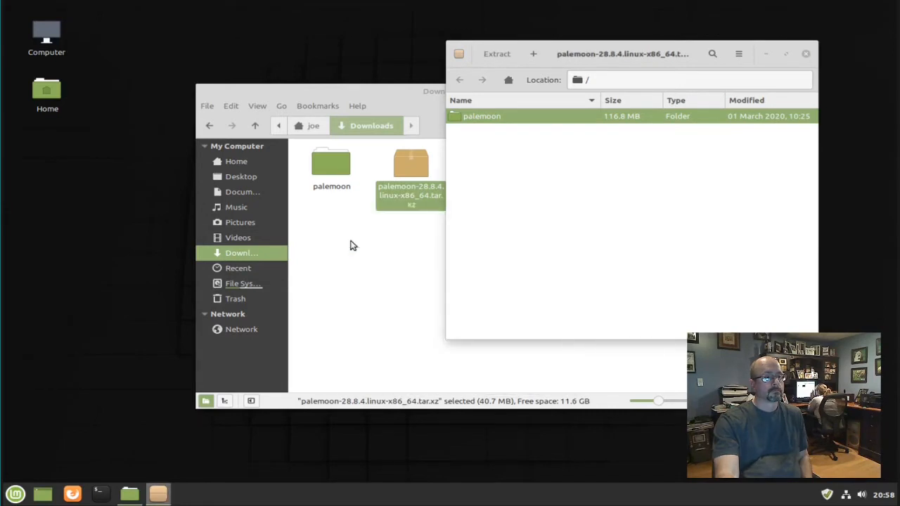
mouse_move(364, 242)
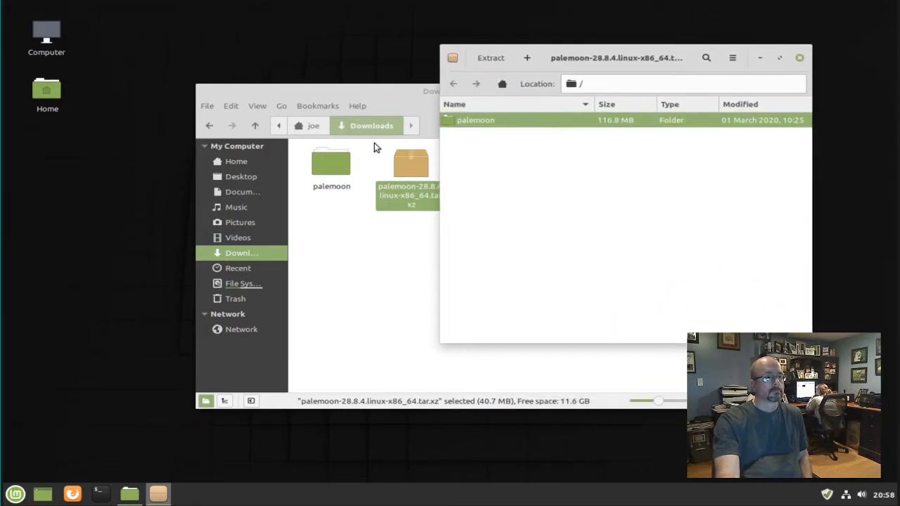
Open Downloads/palemoon and verify the palemoon file's Permissions allow executing.
double_click(331, 166)
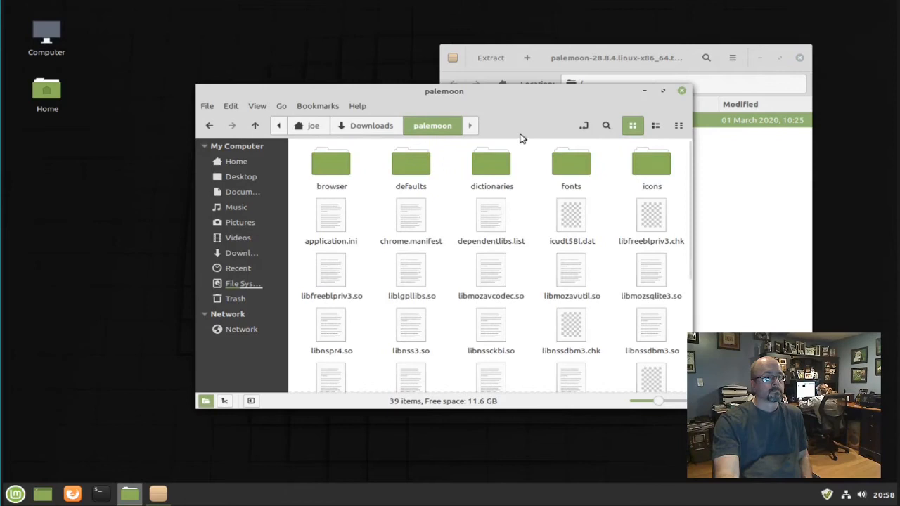
click(331, 162)
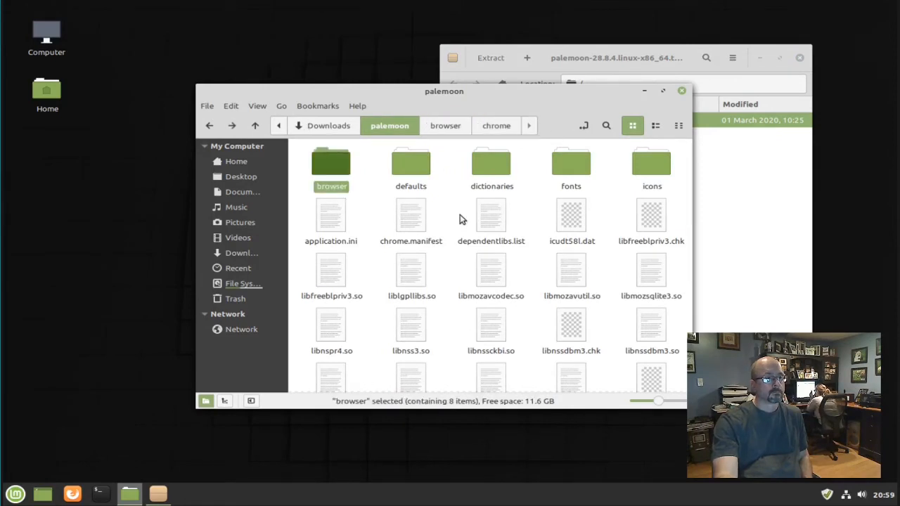
scroll(down, 3)
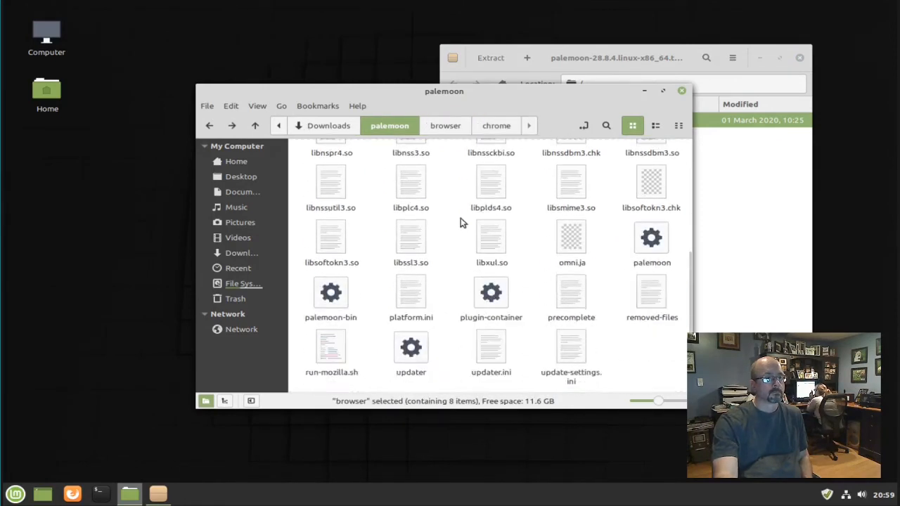
mouse_move(641, 257)
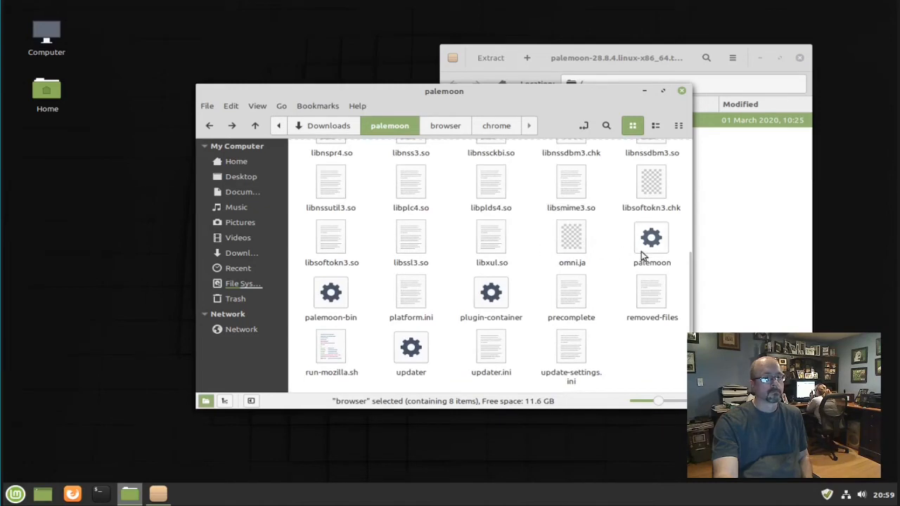
click(651, 242)
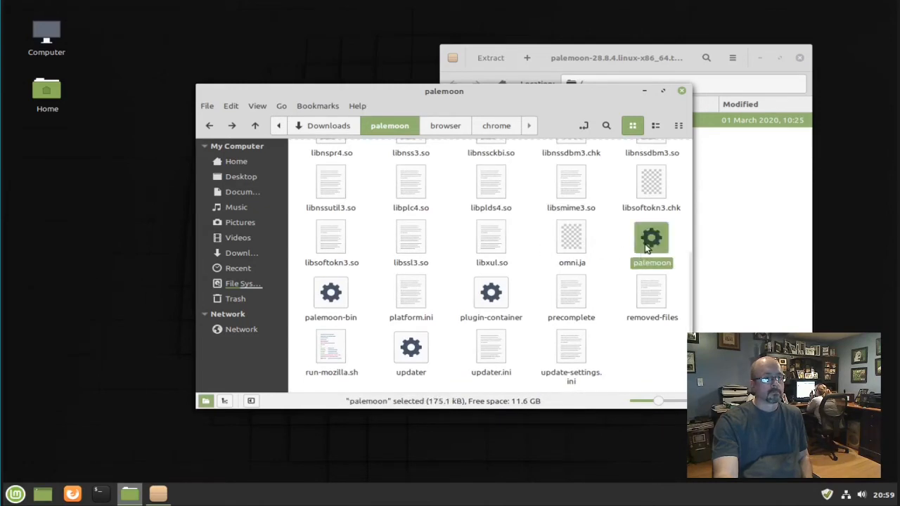
right_click(650, 236)
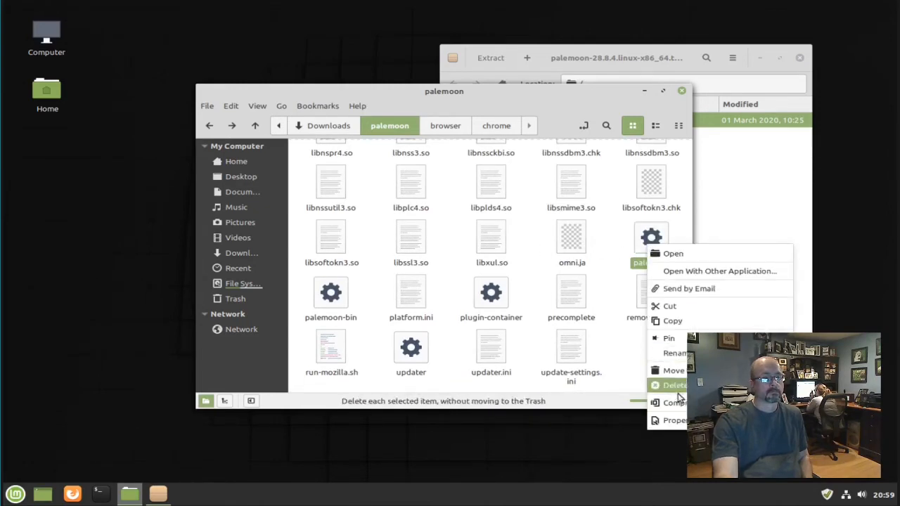
click(674, 420)
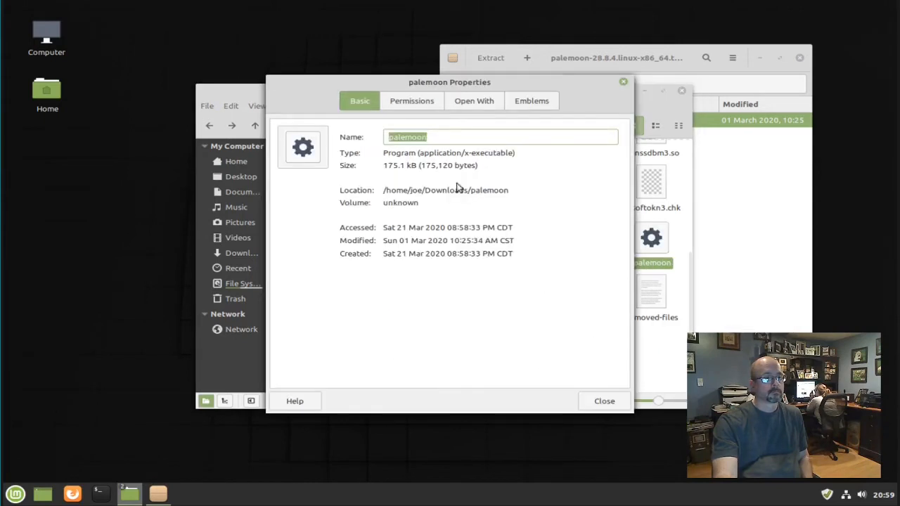
click(411, 100)
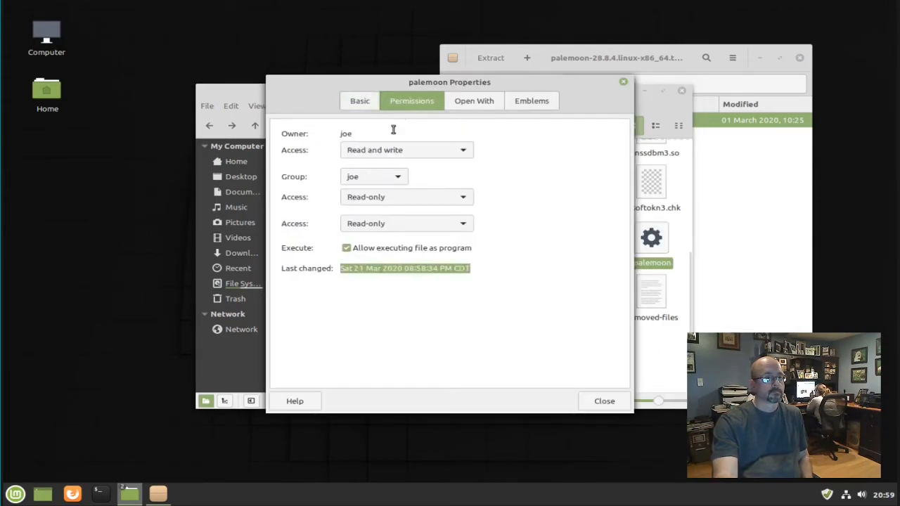
click(604, 400)
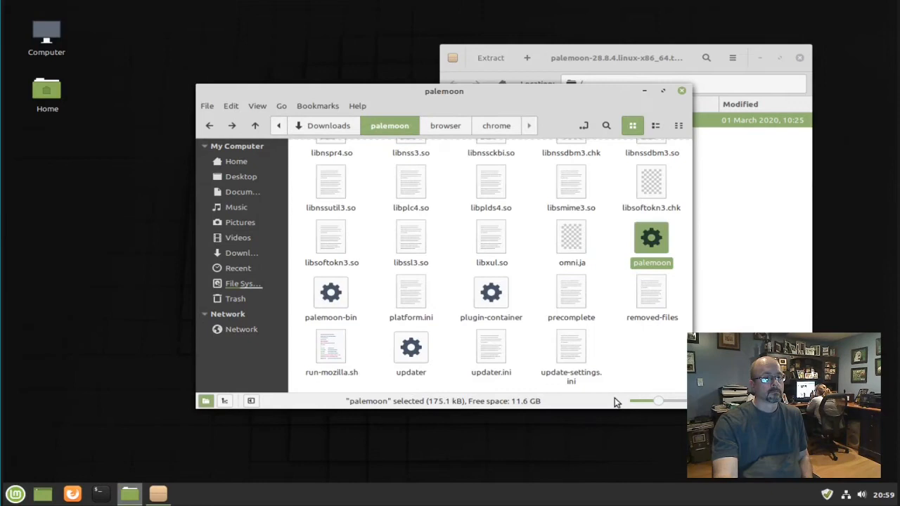
mouse_move(618, 359)
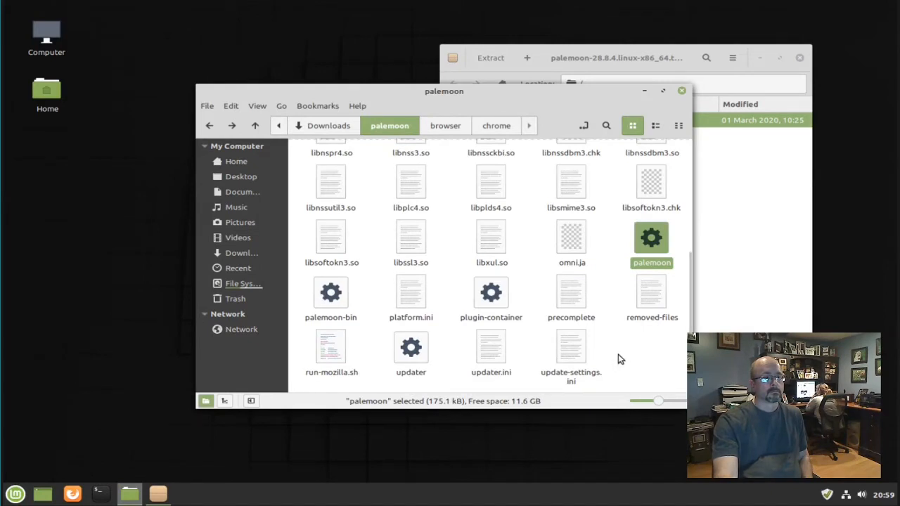
Open a terminal in the palemoon folder and run ./palemoon.
right_click(619, 358)
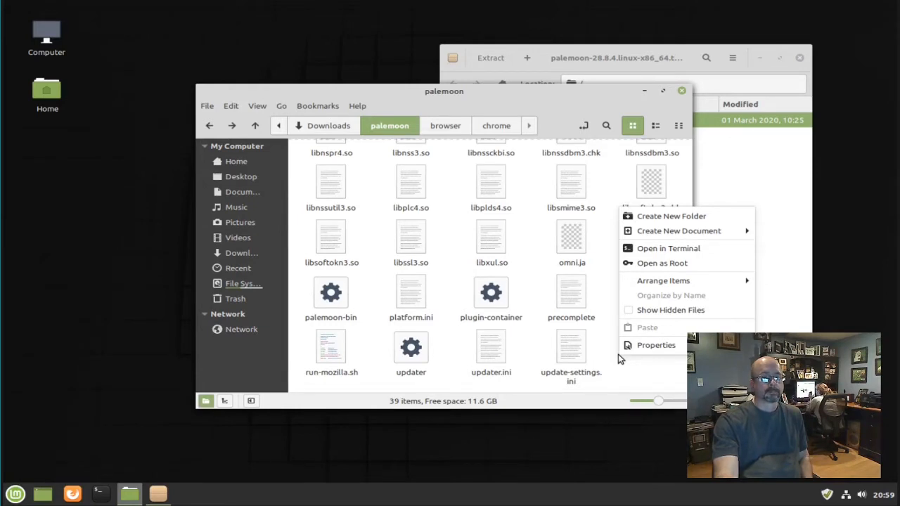
mouse_move(629, 295)
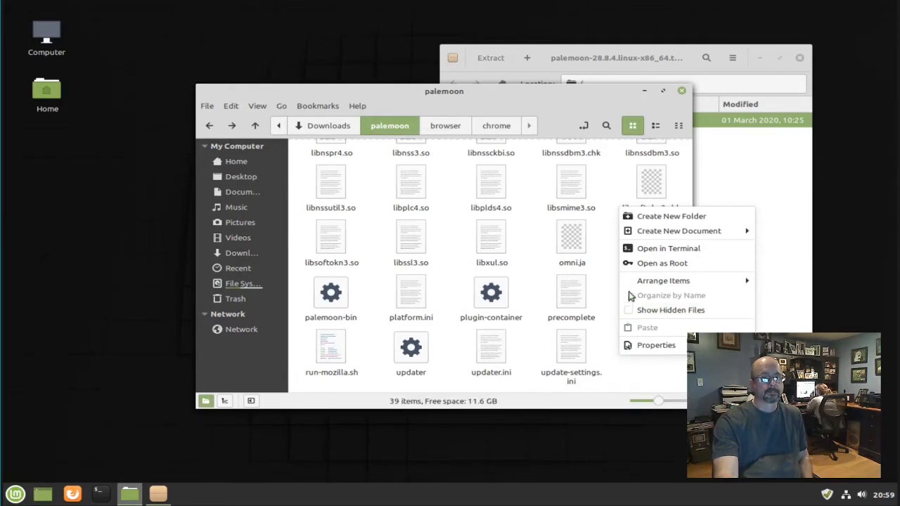
mouse_move(666, 248)
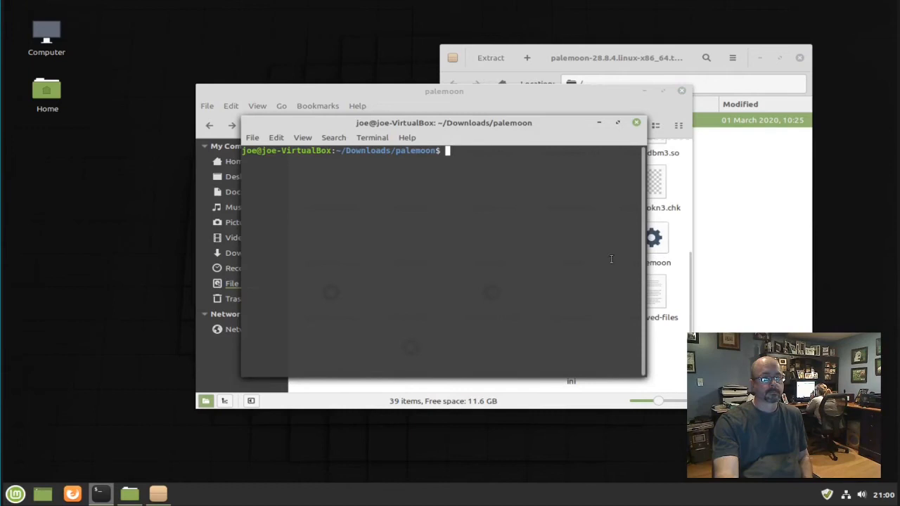
text(p)
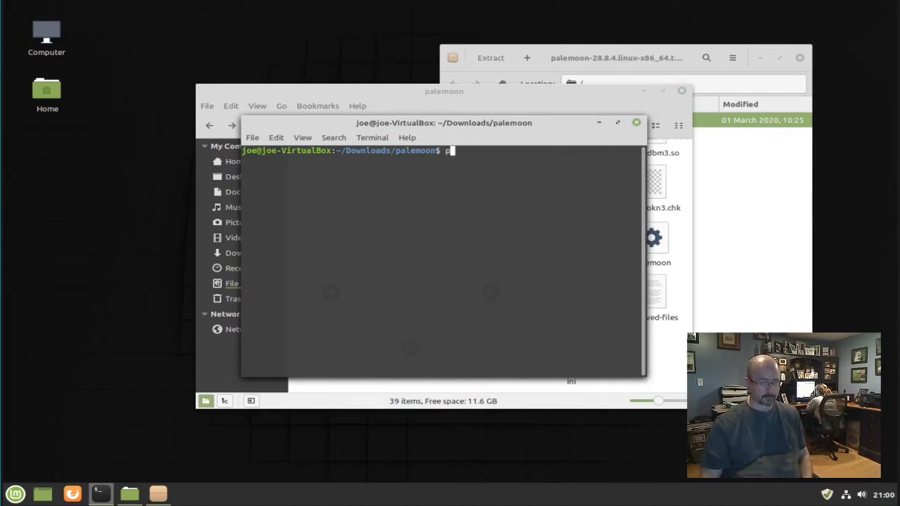
text(./)
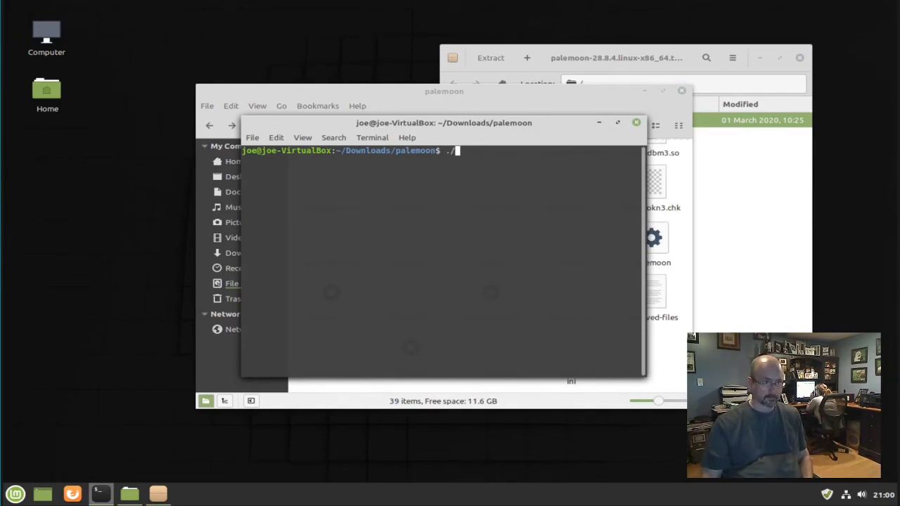
text(palemoo)
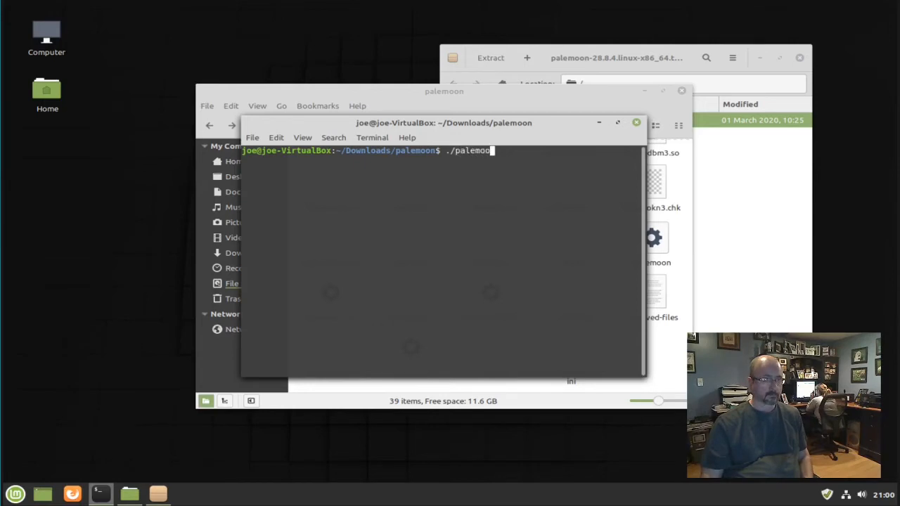
key(Return)
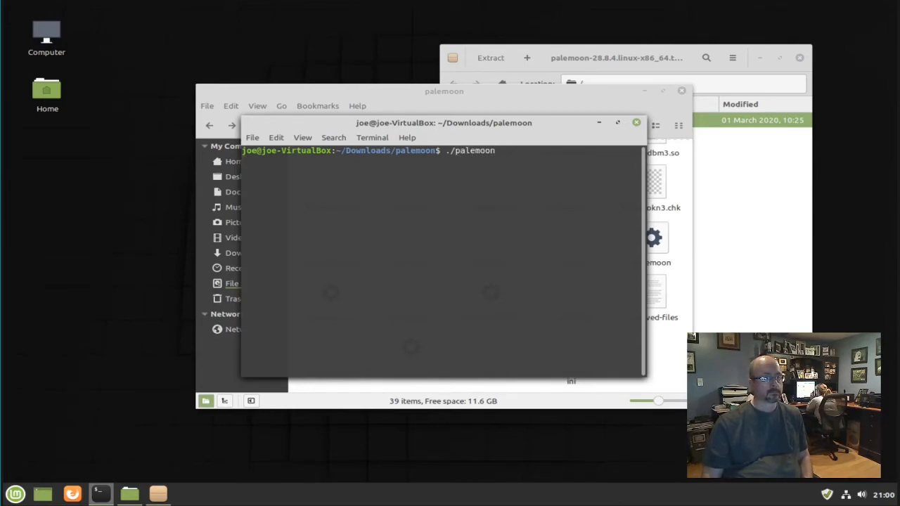
key(Return)
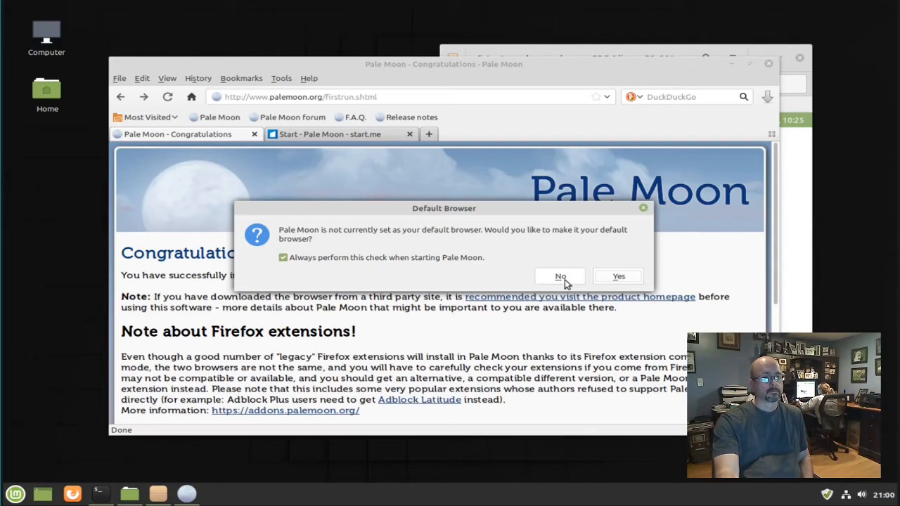
Answer No to the default-browser prompt and view the Congratulations tab.
click(560, 275)
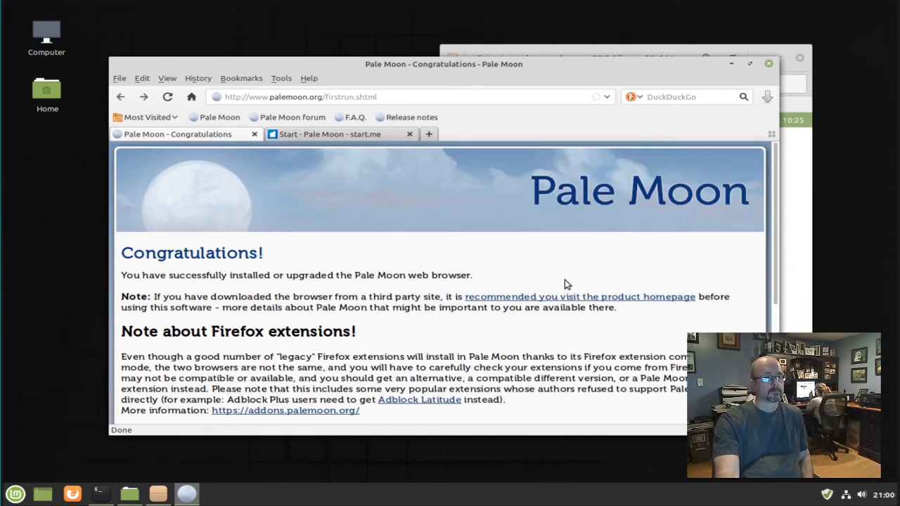
mouse_move(573, 274)
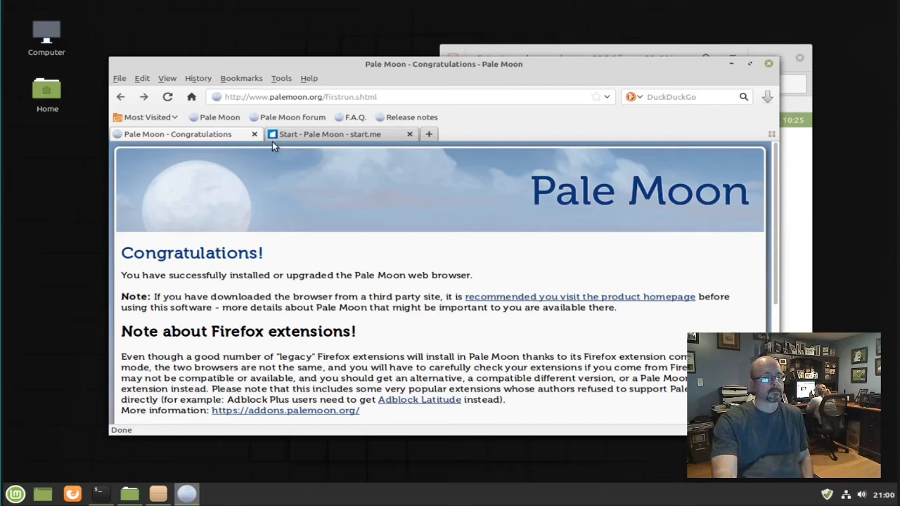
click(254, 134)
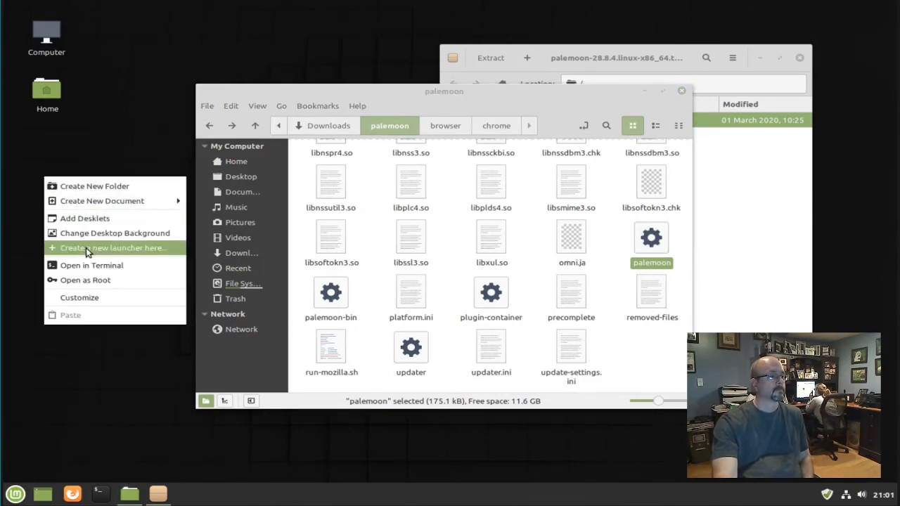
Start a new desktop launcher named 'Pale Moon'.
click(112, 247)
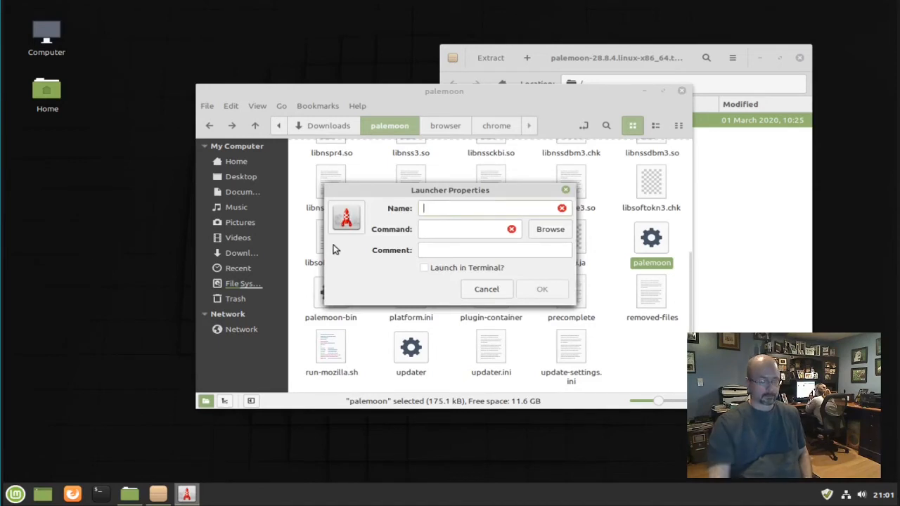
text(Pale)
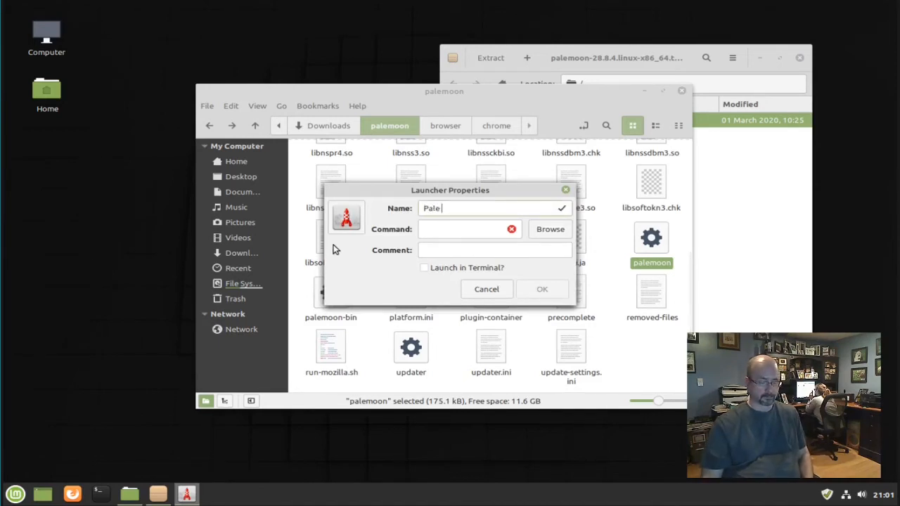
text(Moon)
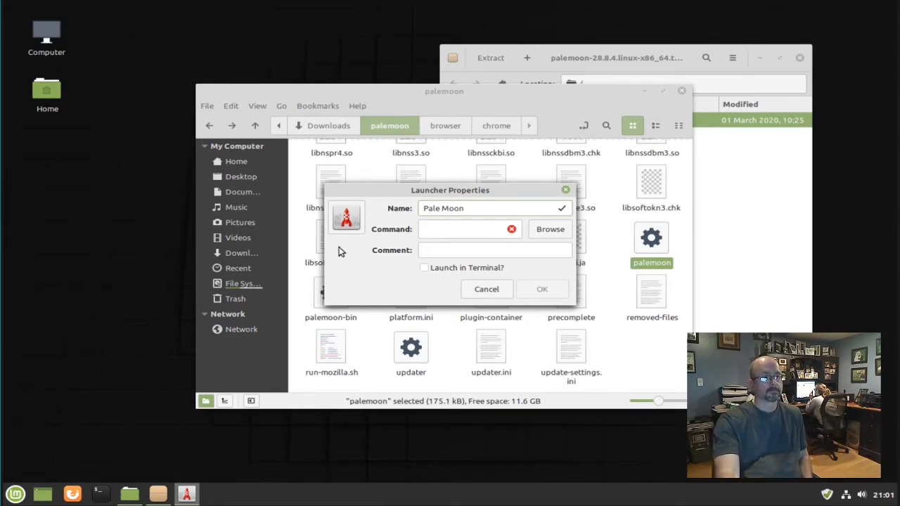
Set the launcher command to the palemoon executable in Downloads/palemoon.
click(549, 229)
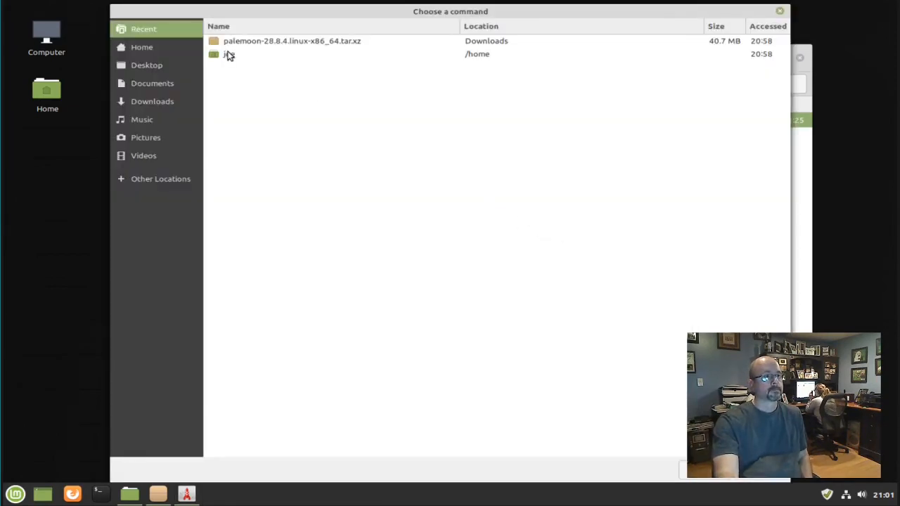
click(142, 47)
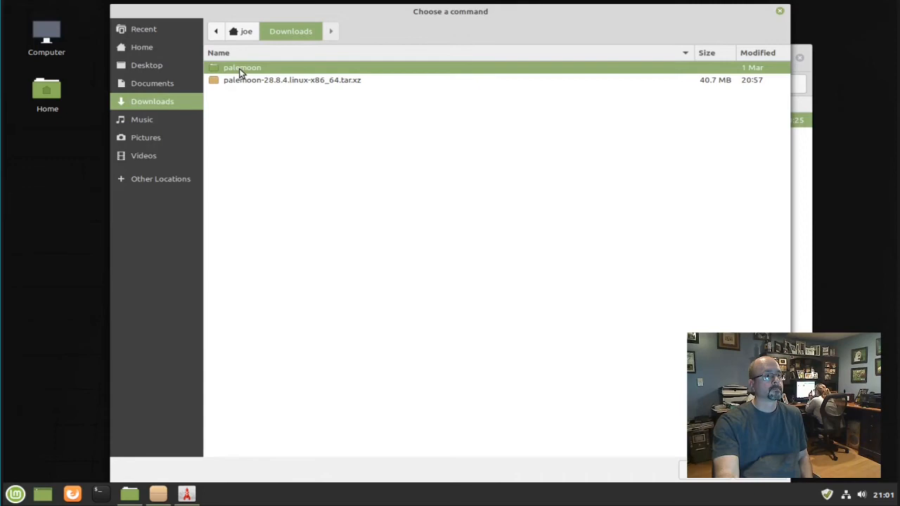
double_click(242, 67)
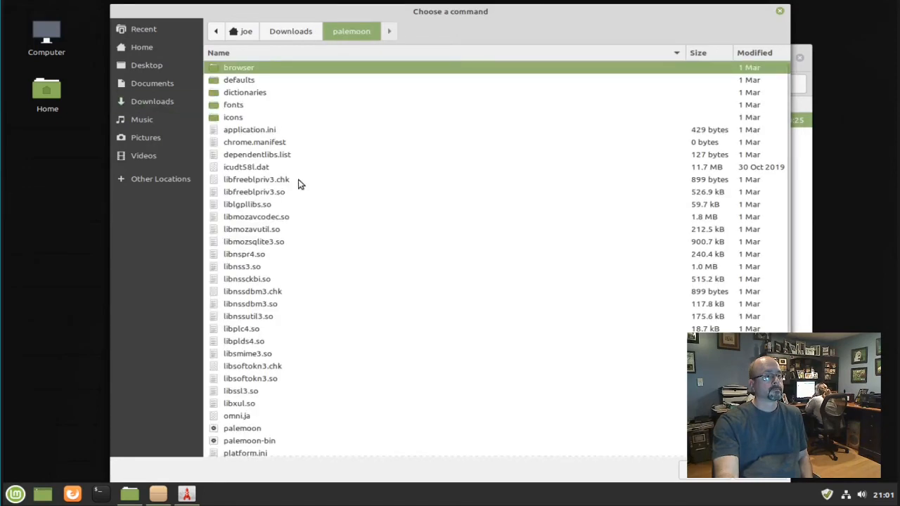
click(242, 428)
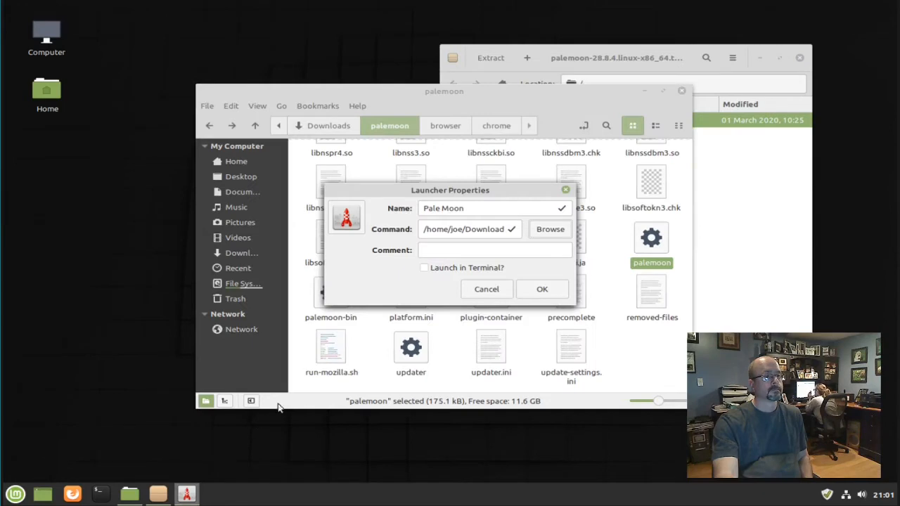
mouse_move(415, 288)
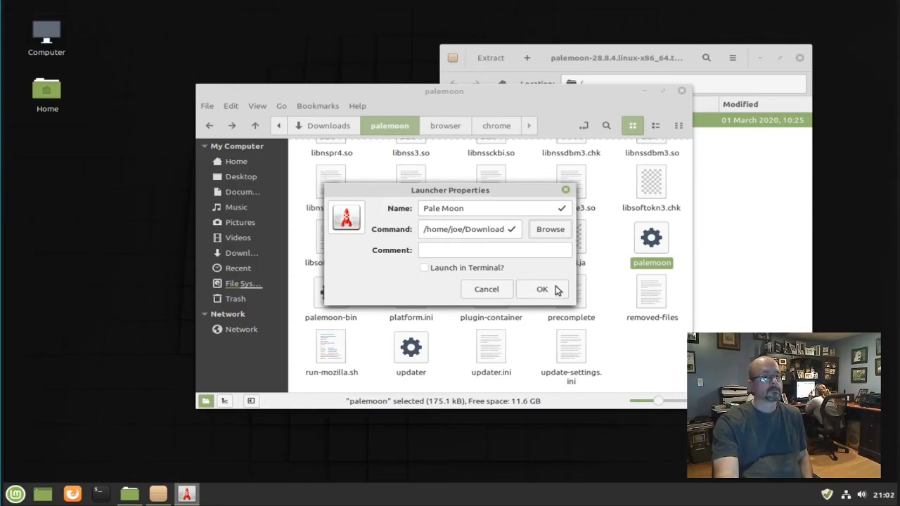
Choose default48.png from palemoon/browser/chrome/icons/default as the launcher icon.
click(346, 216)
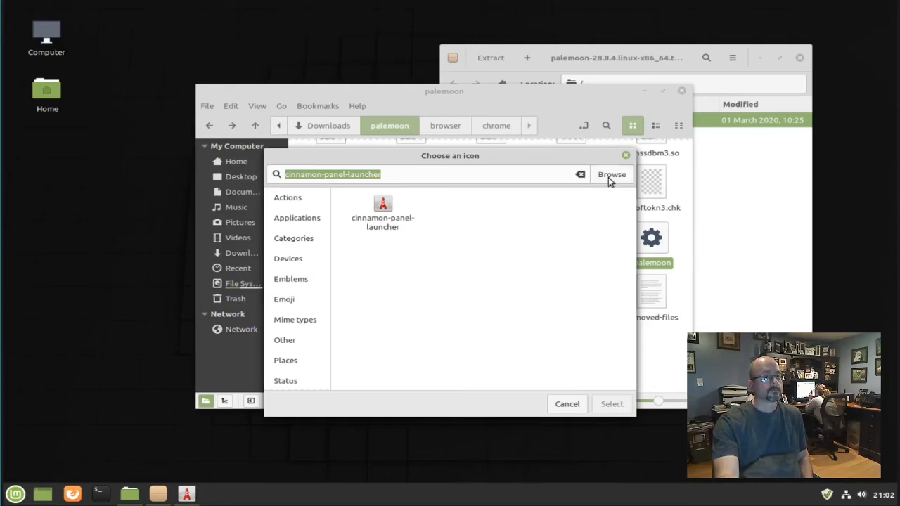
click(611, 175)
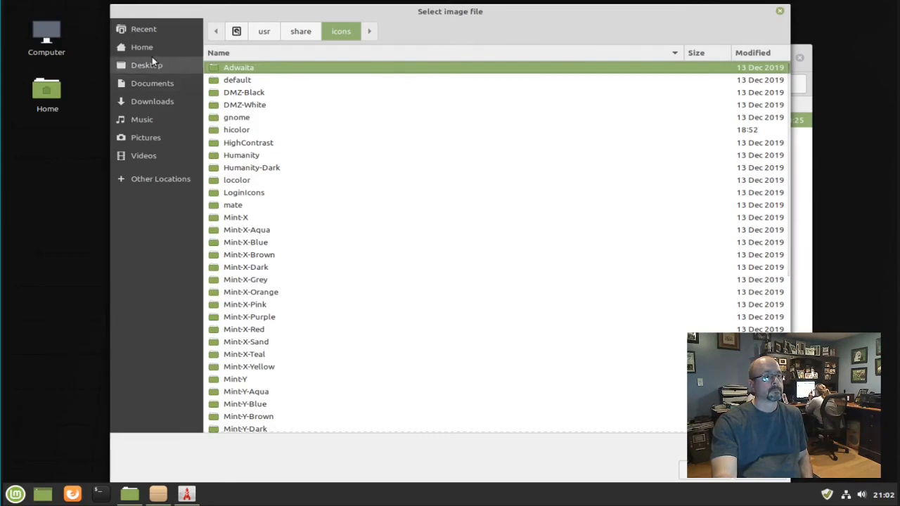
click(141, 46)
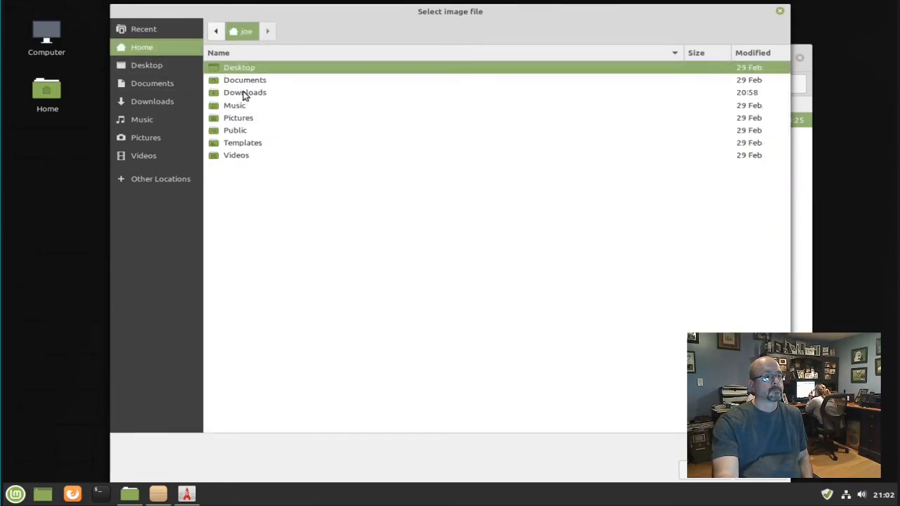
double_click(245, 92)
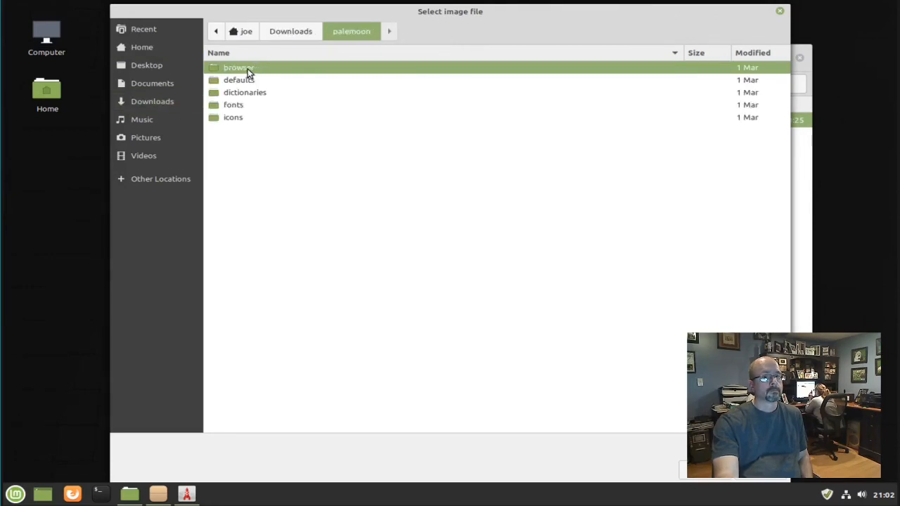
double_click(239, 66)
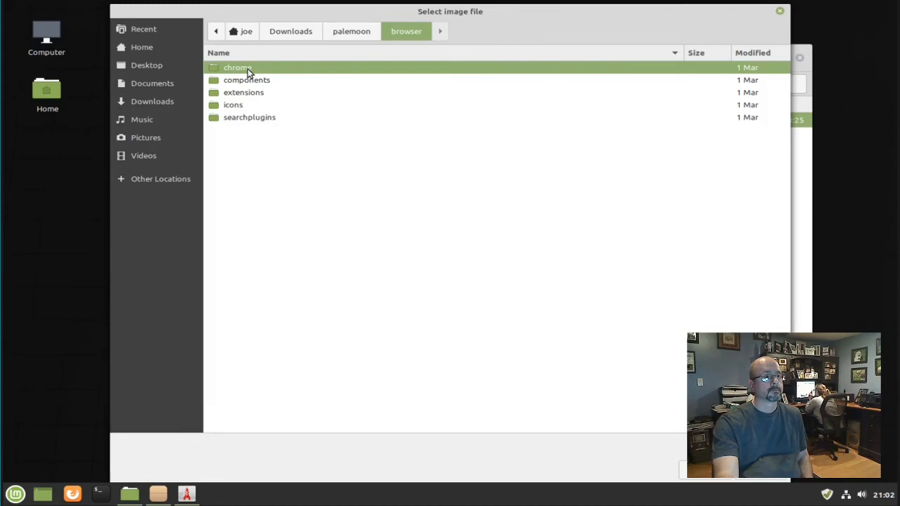
double_click(237, 67)
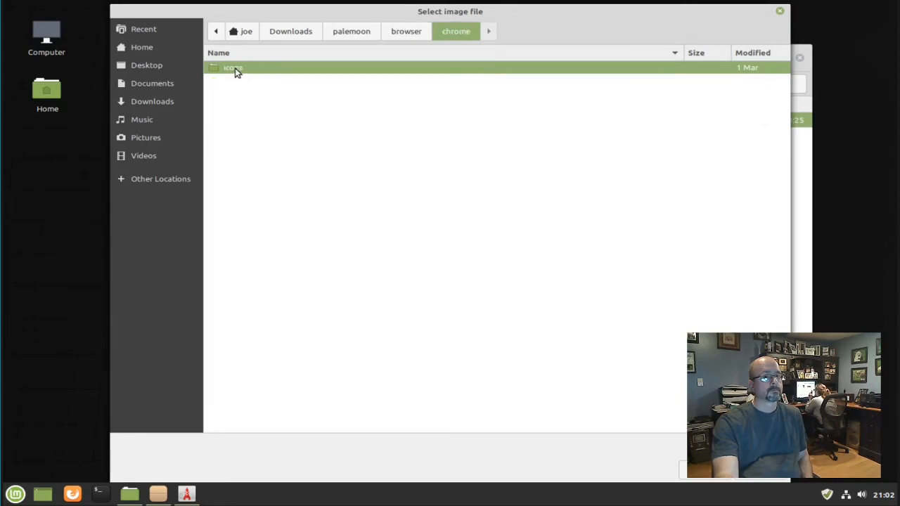
double_click(232, 67)
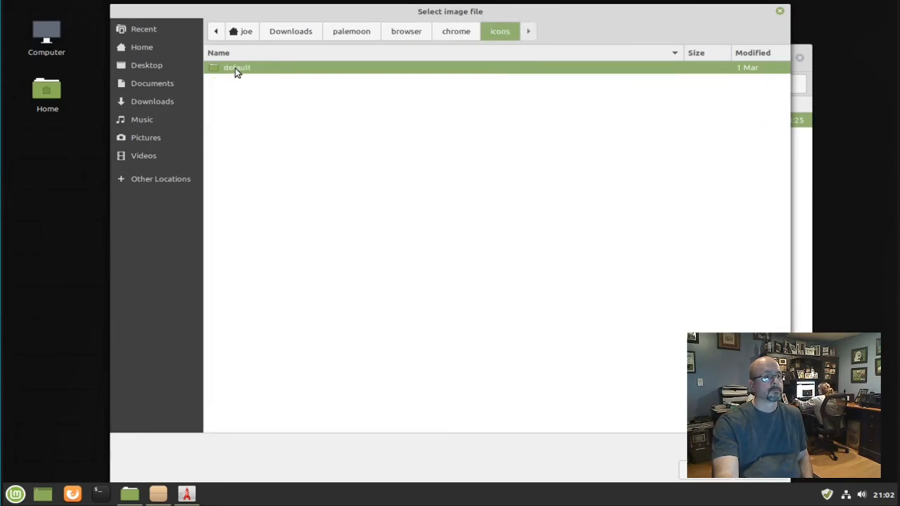
double_click(237, 67)
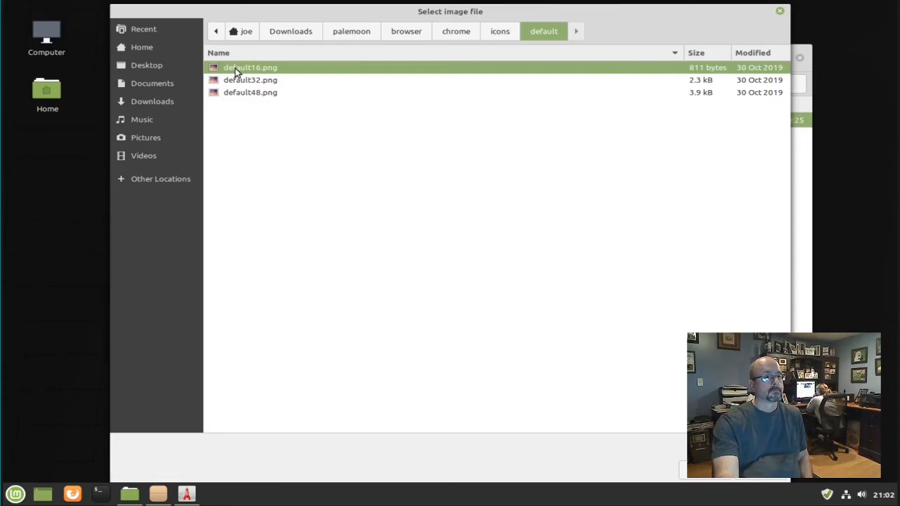
click(250, 92)
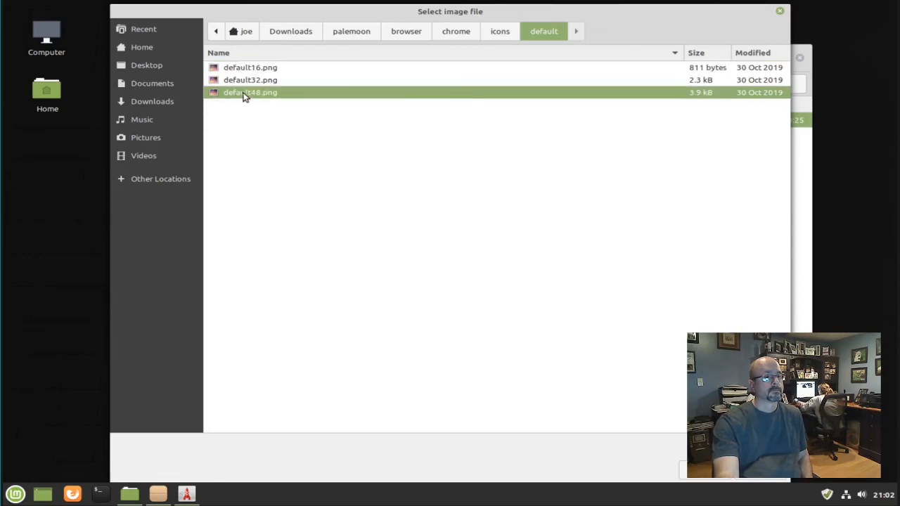
double_click(250, 92)
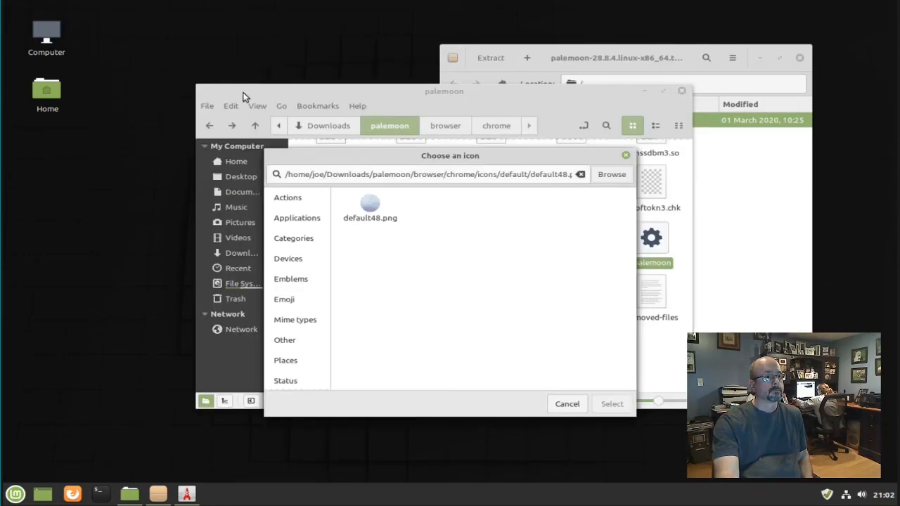
mouse_move(401, 229)
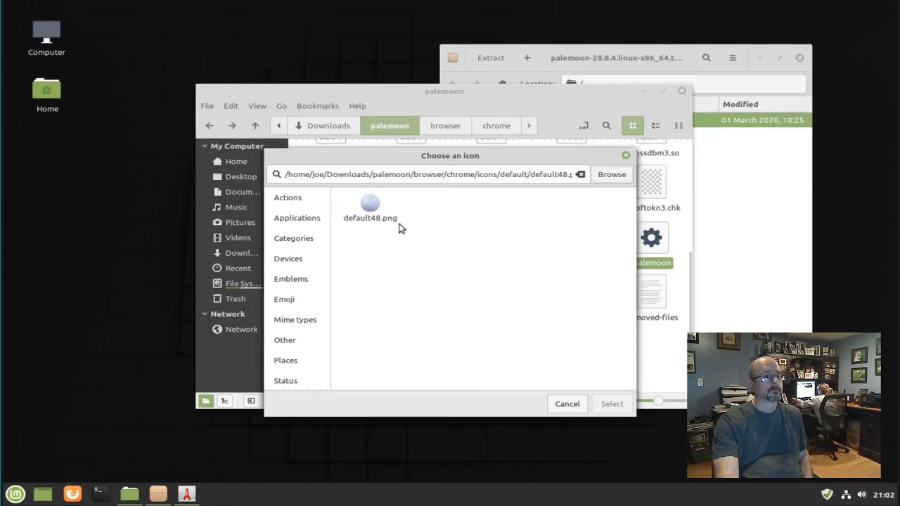
click(370, 208)
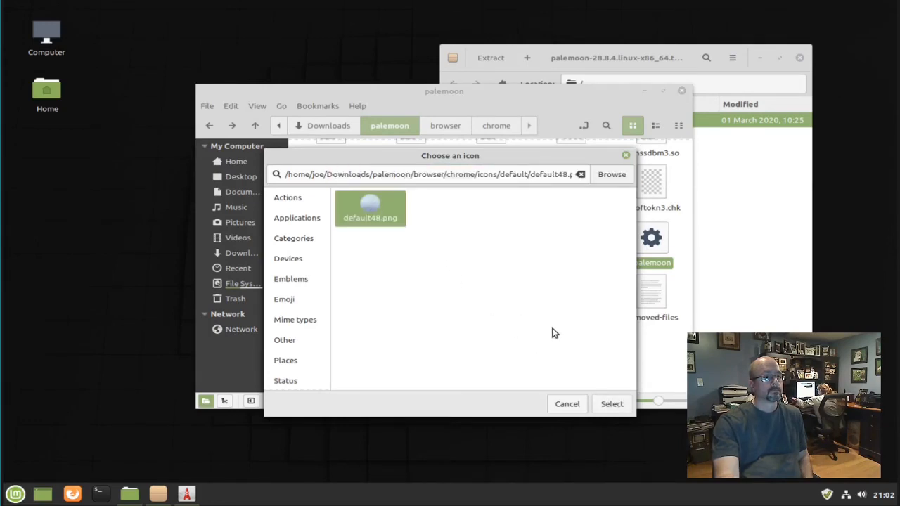
click(611, 404)
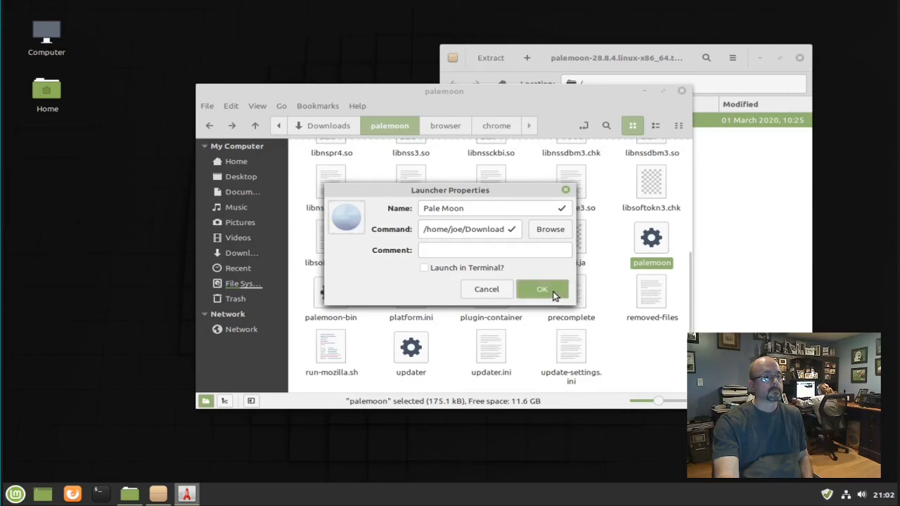
Confirm the launcher, add it to the menu, and close Nemo and Archive Manager.
click(542, 289)
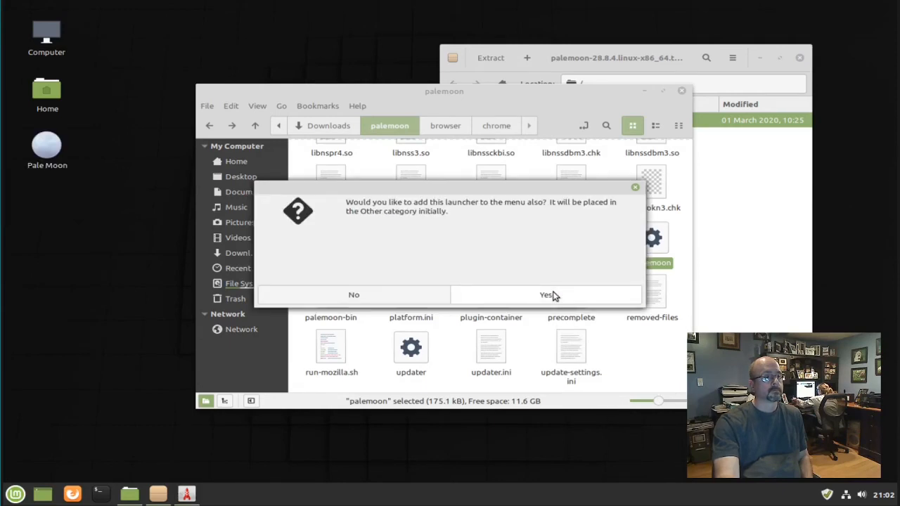
mouse_move(541, 238)
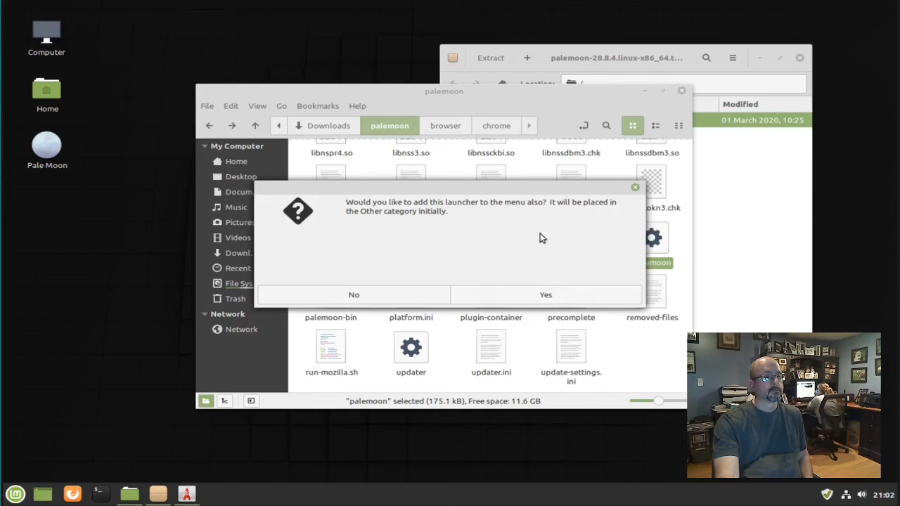
mouse_move(546, 295)
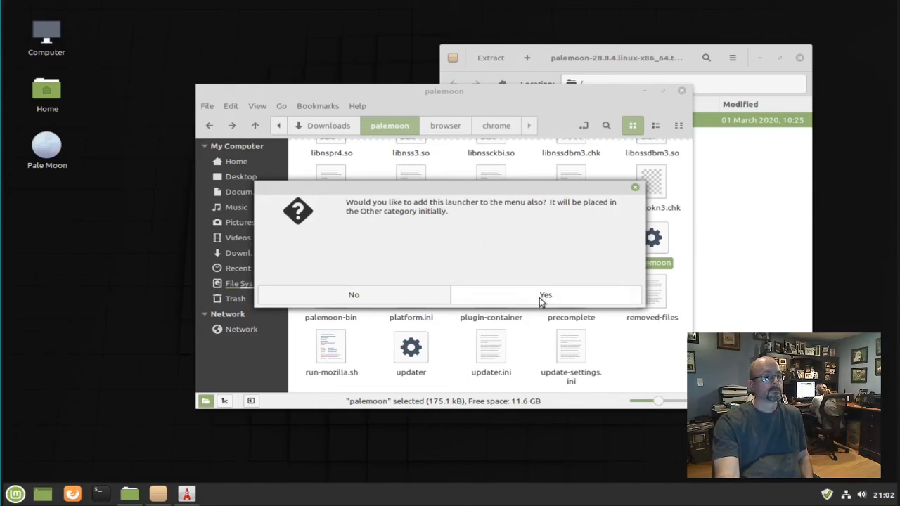
click(545, 294)
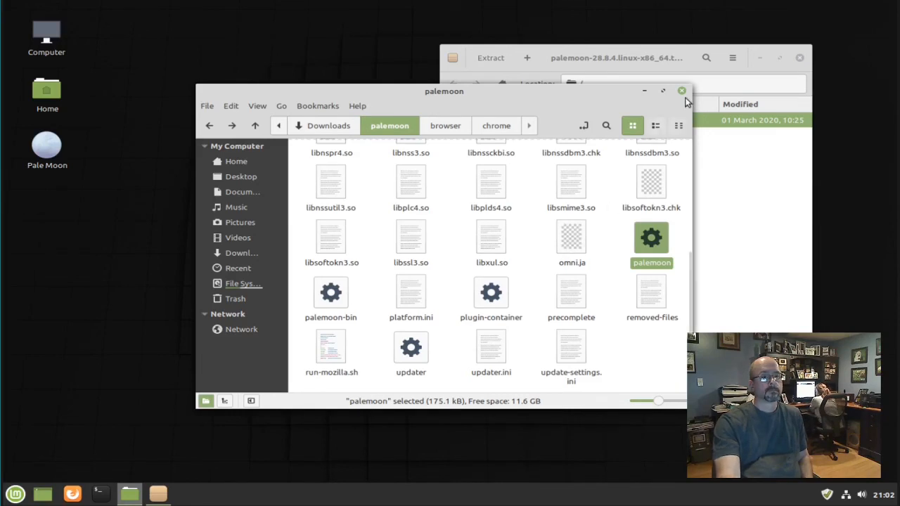
click(682, 91)
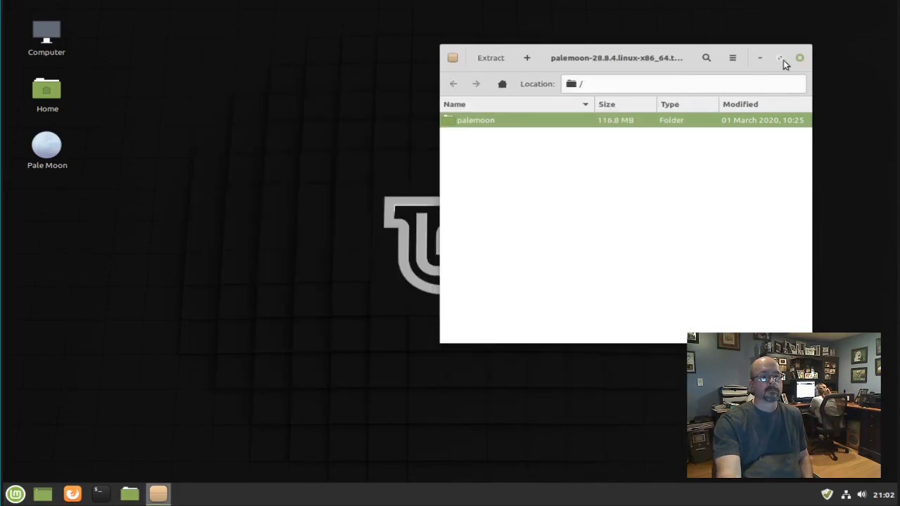
click(799, 58)
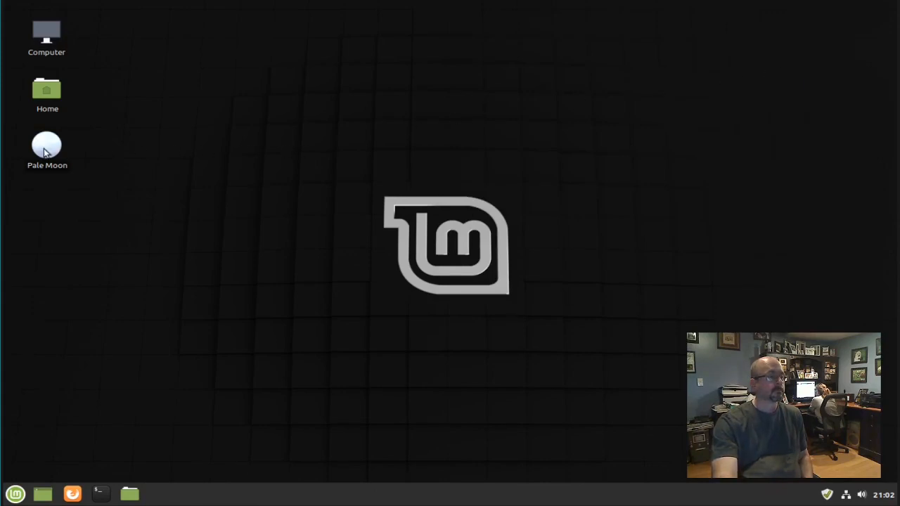
mouse_move(58, 150)
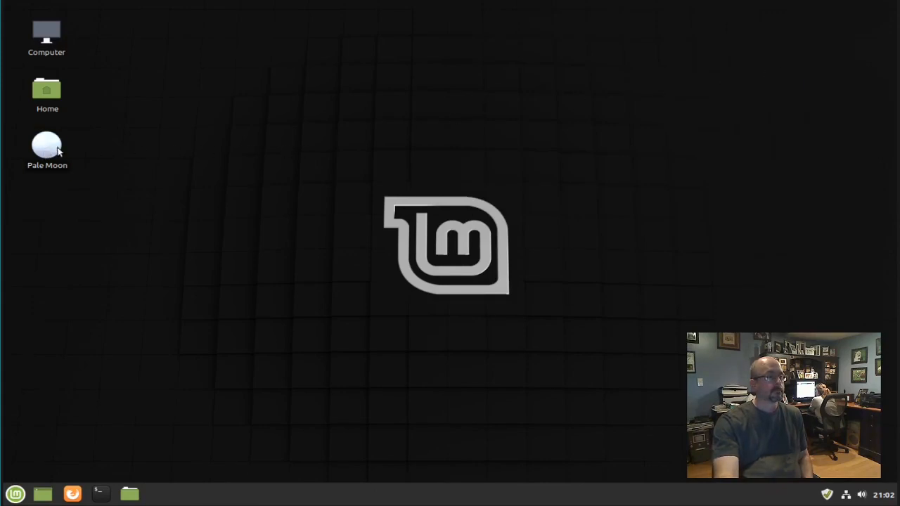
Launch Pale Moon from its desktop icon and accept making it the default browser.
double_click(47, 144)
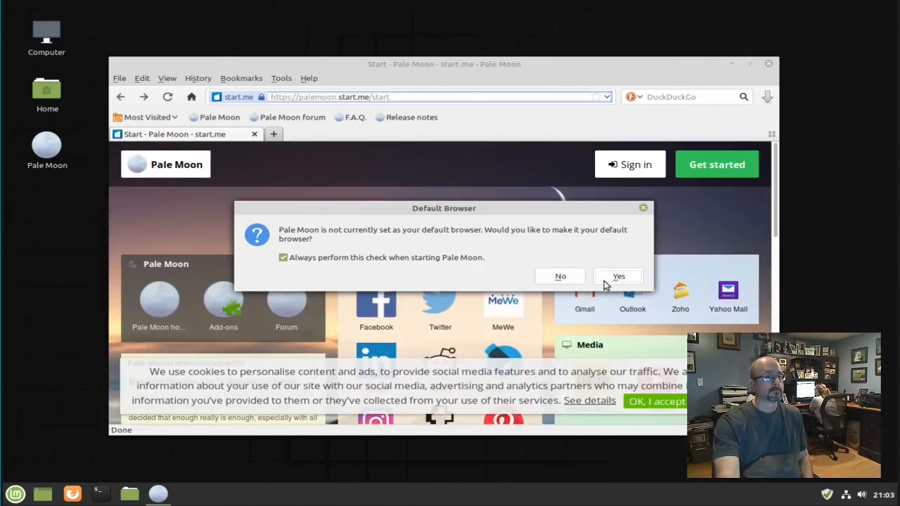
click(560, 275)
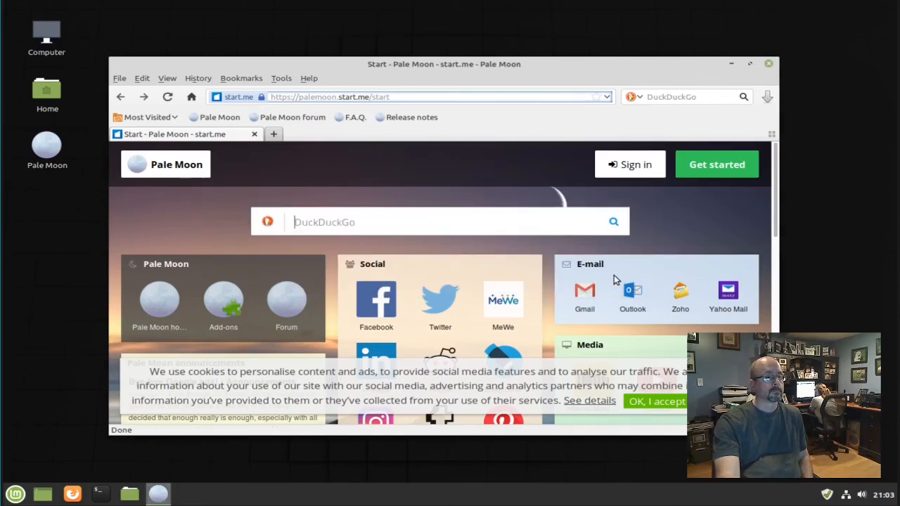